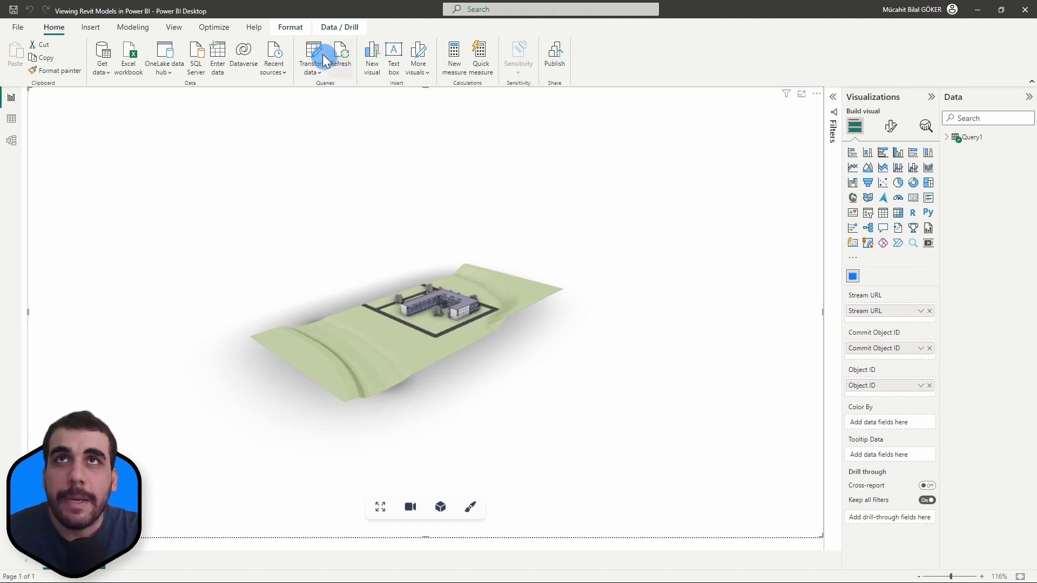
- Launch Transform data and rename Query1 to raw_speckle_data in Query Settings
left_click(311, 58)
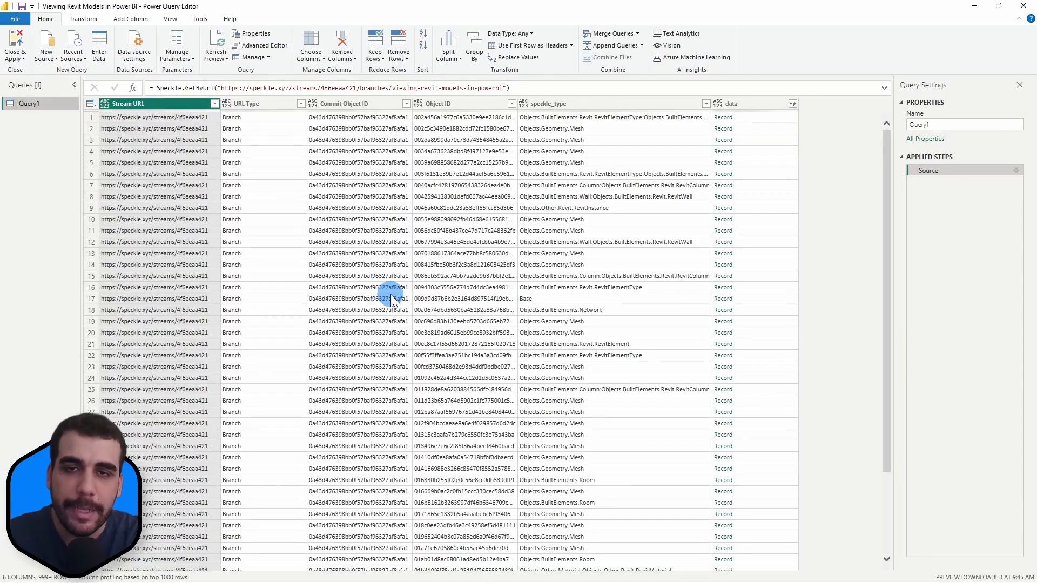
mouse_move(502, 219)
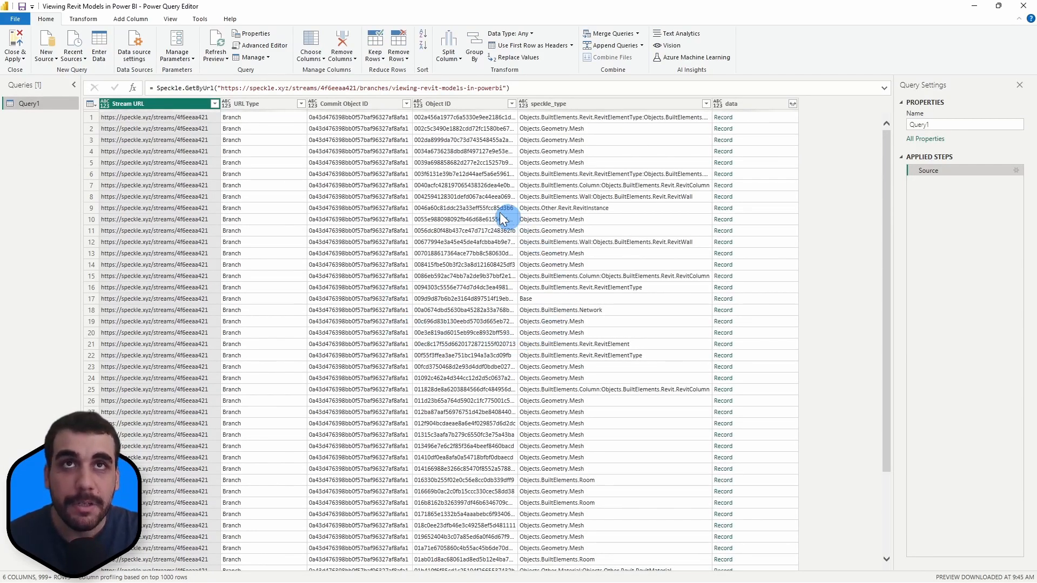
mouse_move(423, 422)
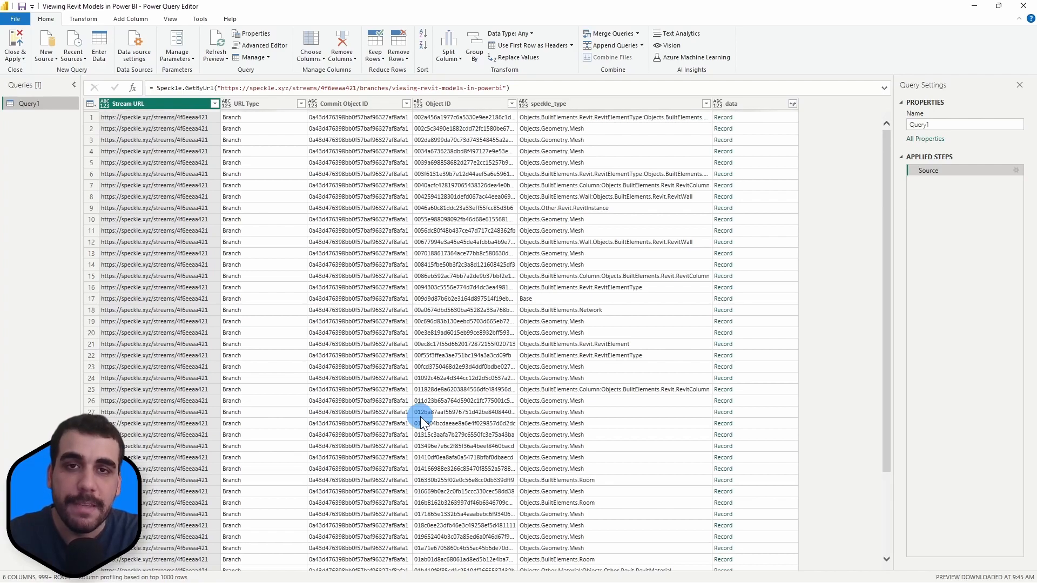
left_click(964, 125)
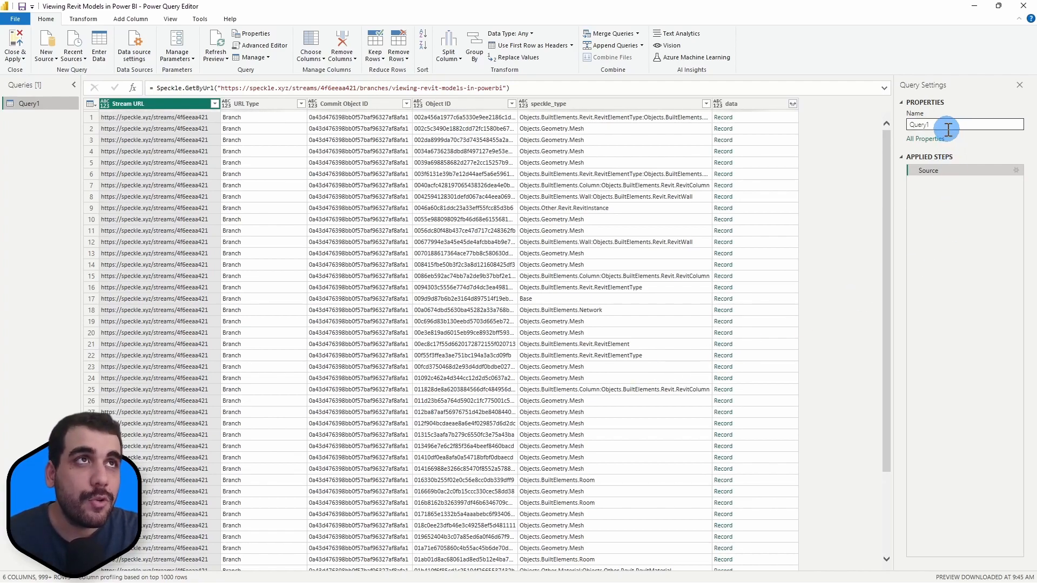
type("source_")
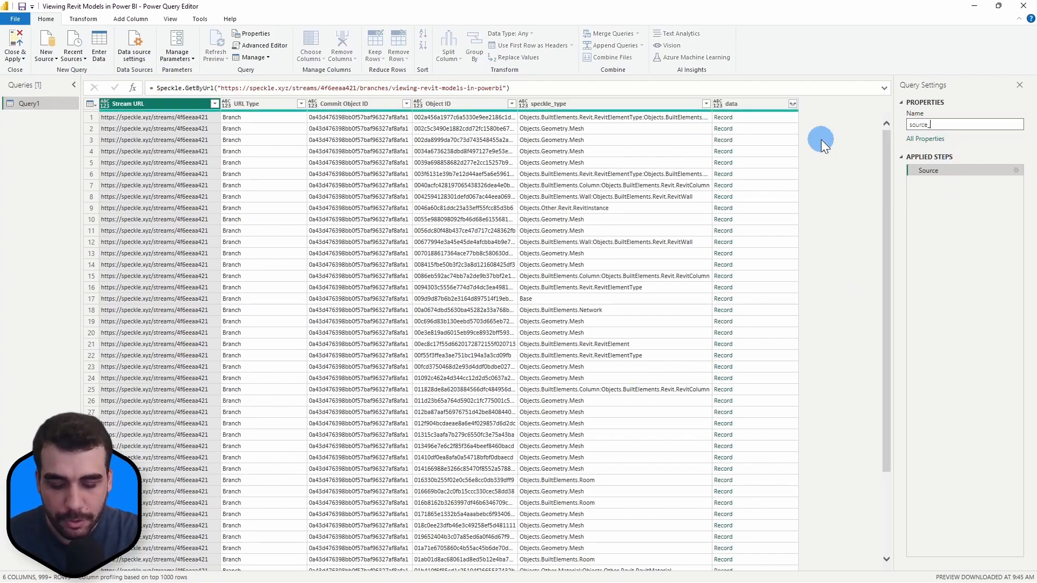
type("raw_speckle_data")
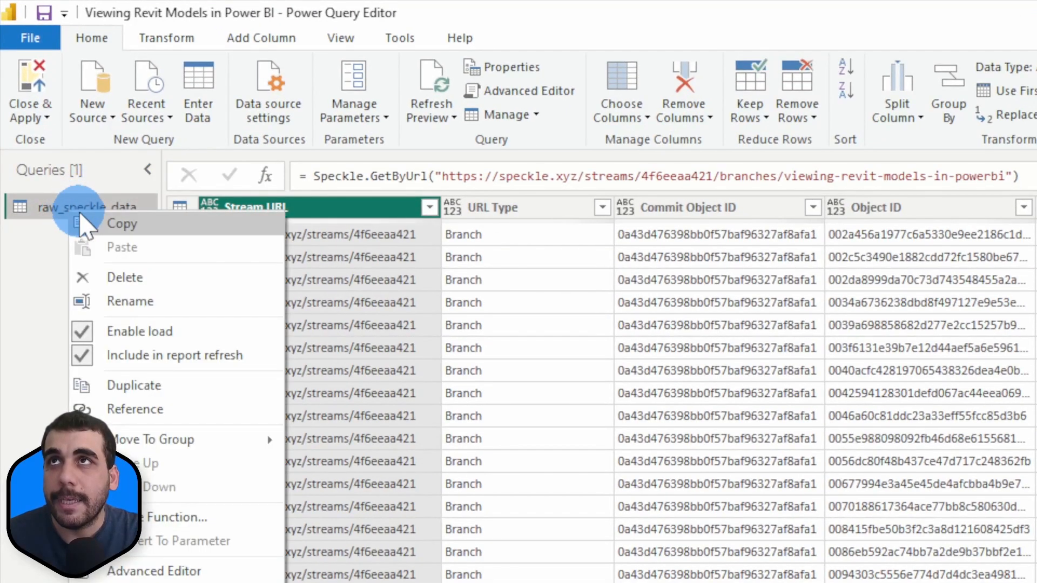
mouse_move(135, 408)
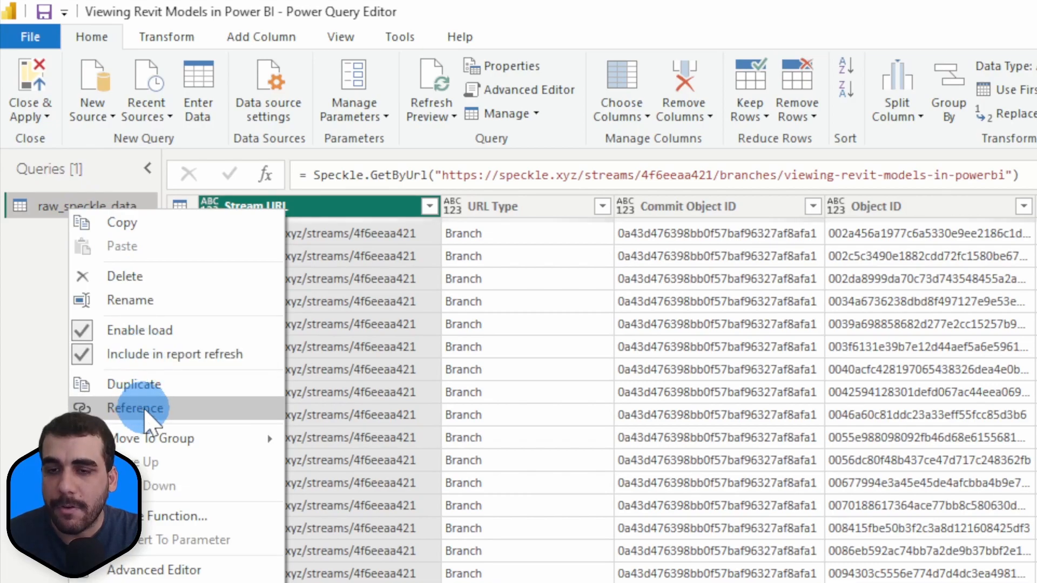
- Create raw_speckle_data (2) as a Reference of raw_speckle_data from the Queries pane
left_click(135, 408)
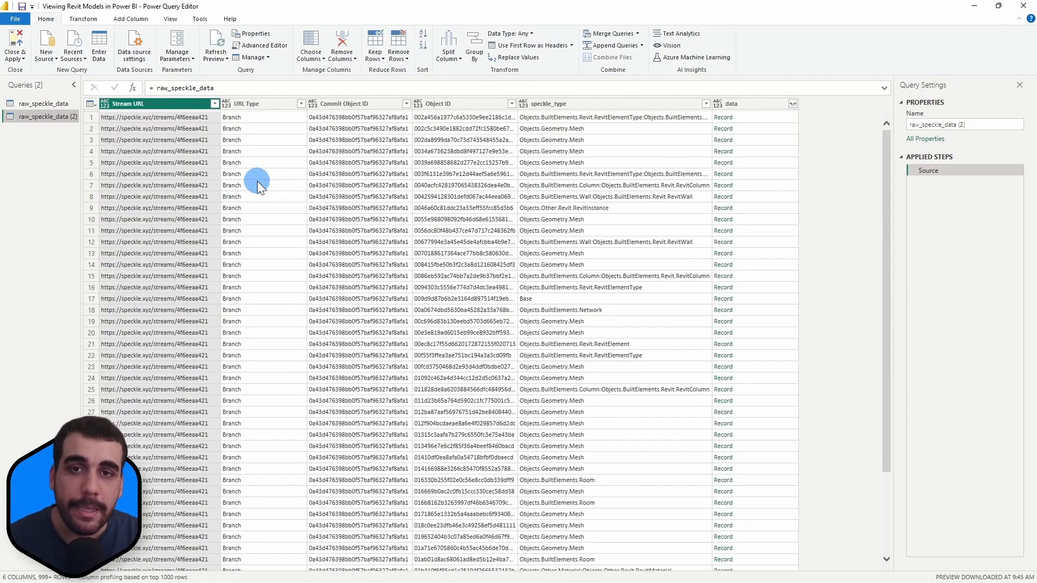
mouse_move(744, 362)
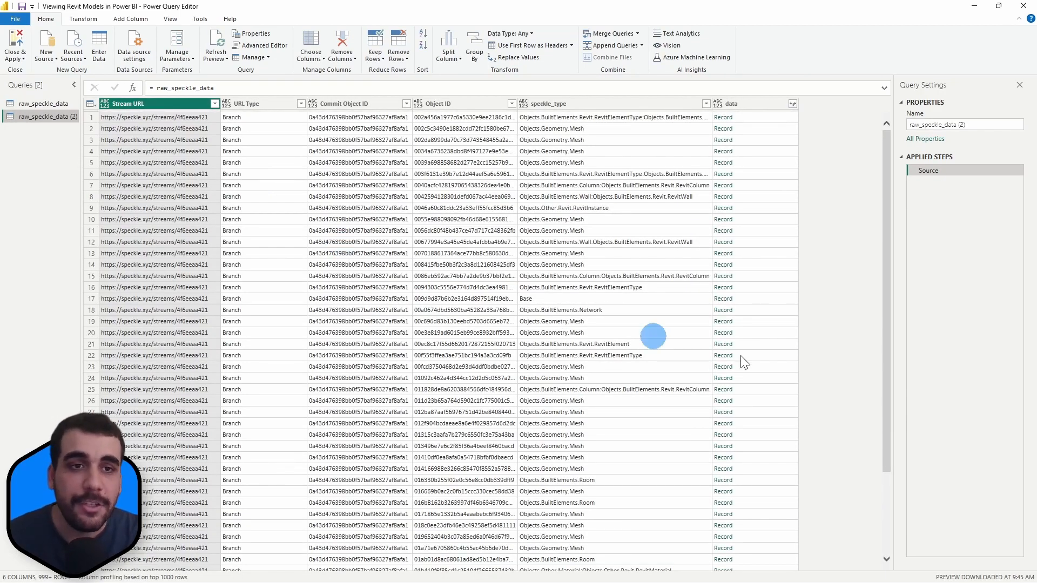
mouse_move(966, 349)
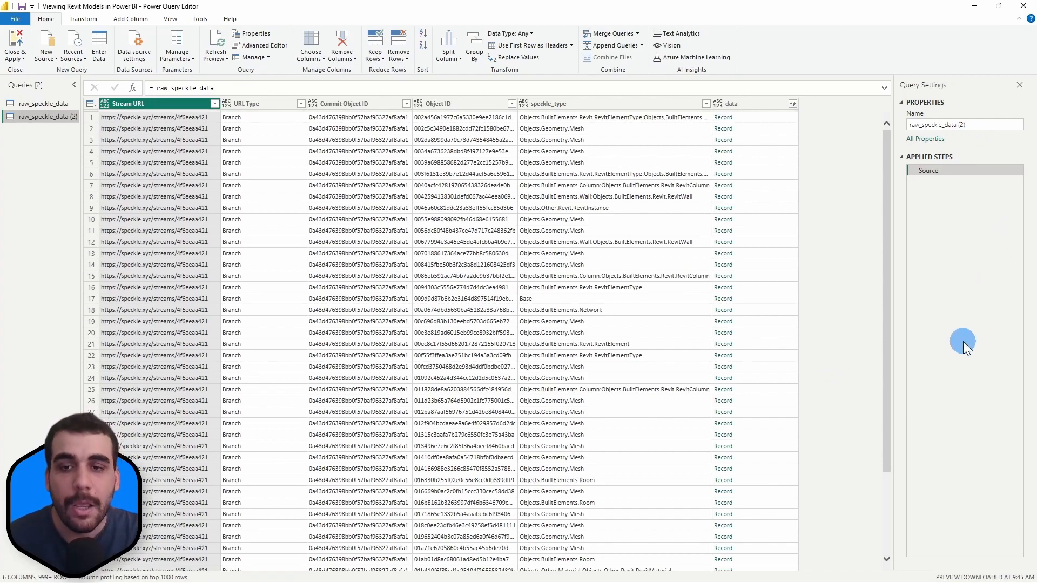
mouse_move(951, 365)
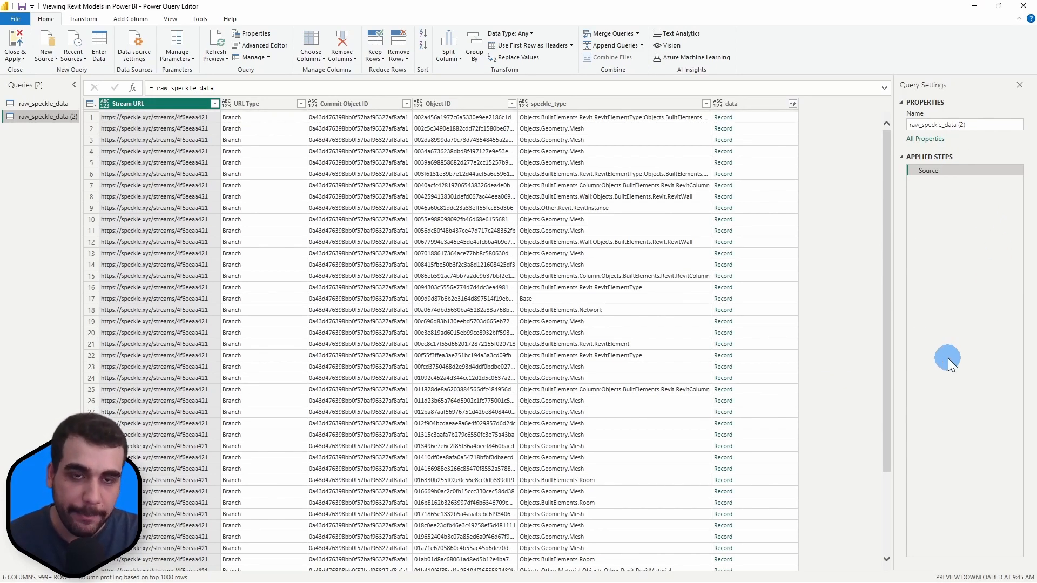
mouse_move(978, 371)
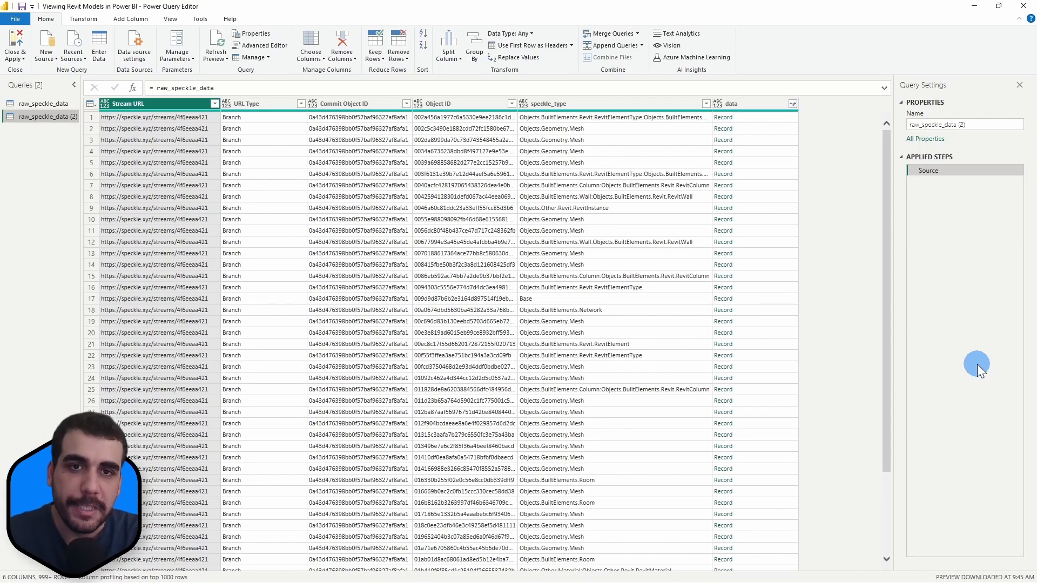
mouse_move(851, 271)
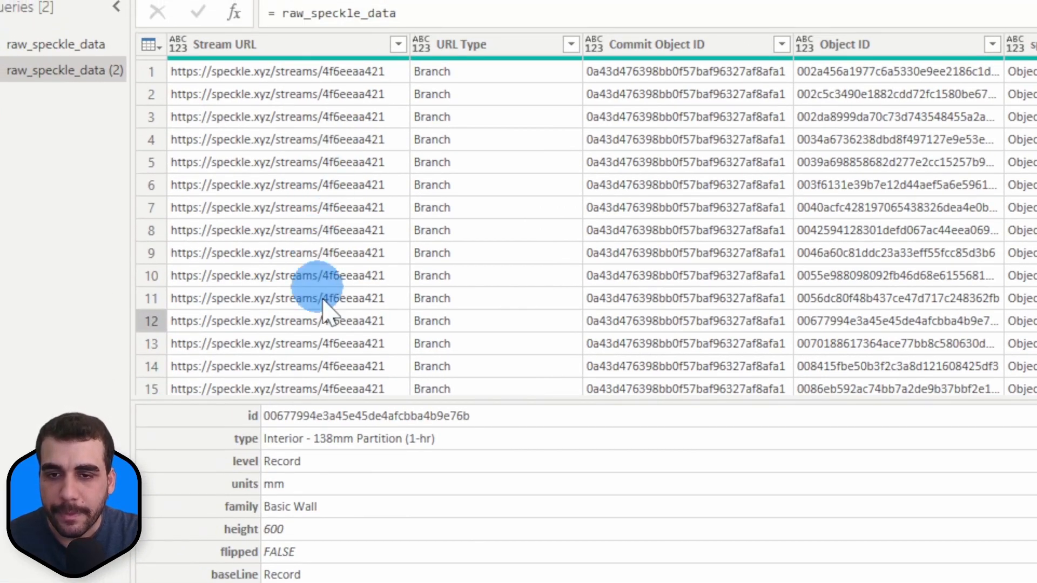
- Scroll through the Basic Wall record's Revit properties, including its category Walls
scroll("down", 3)
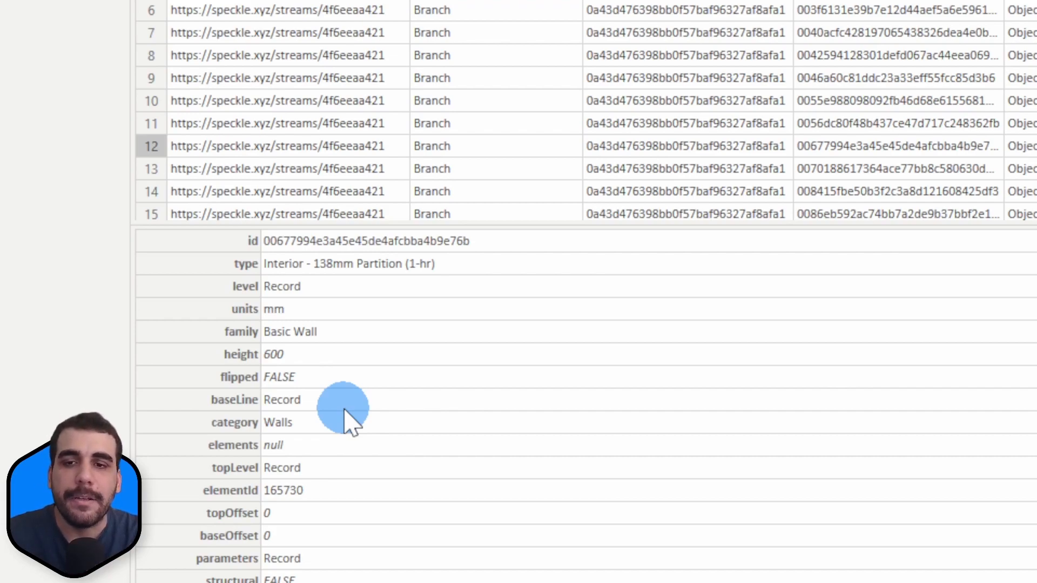
scroll("down", 3)
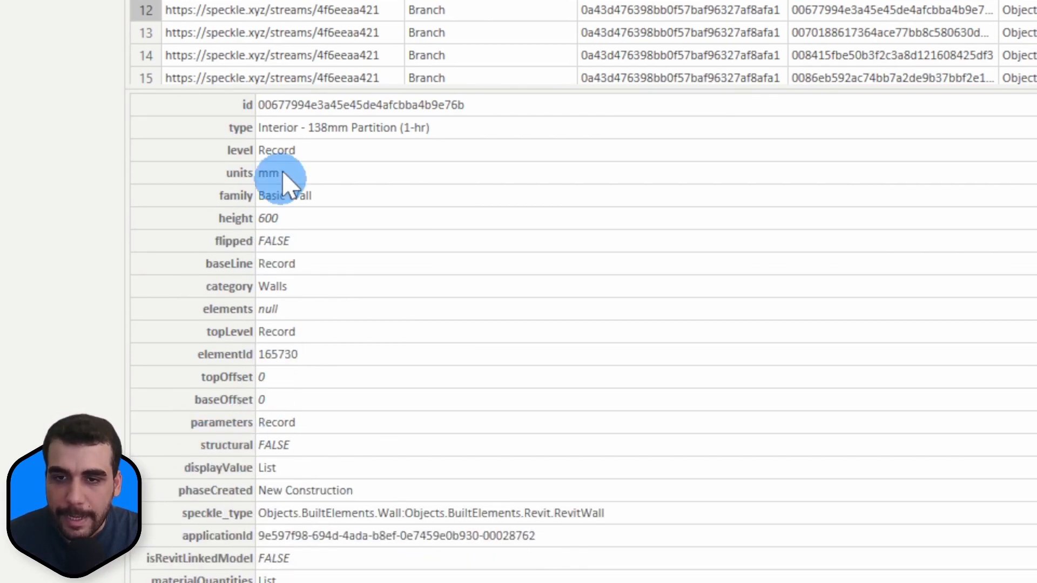
scroll("up", 3)
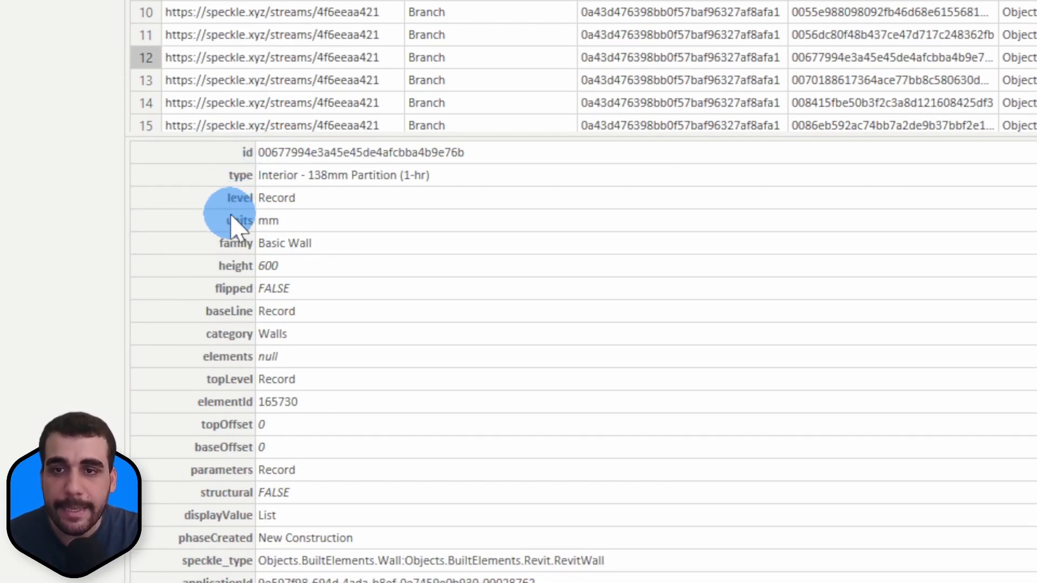
mouse_move(230, 340)
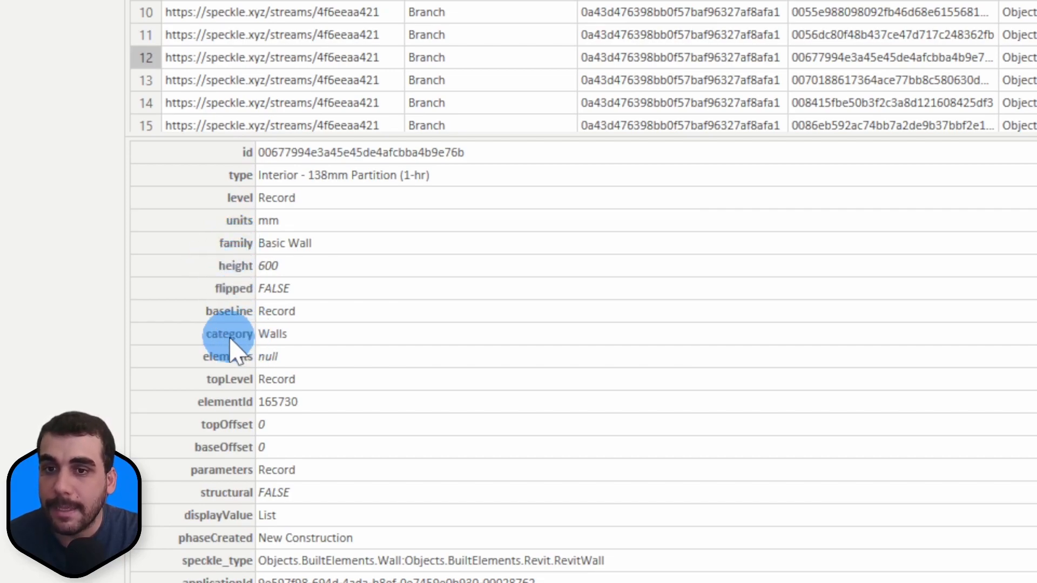
scroll("down", 3)
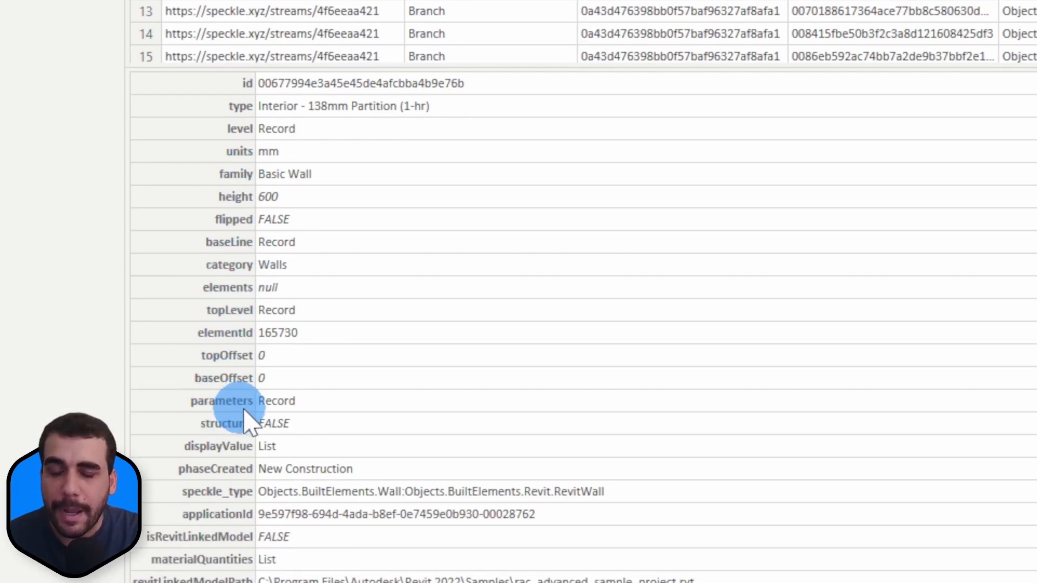
scroll("up", 3)
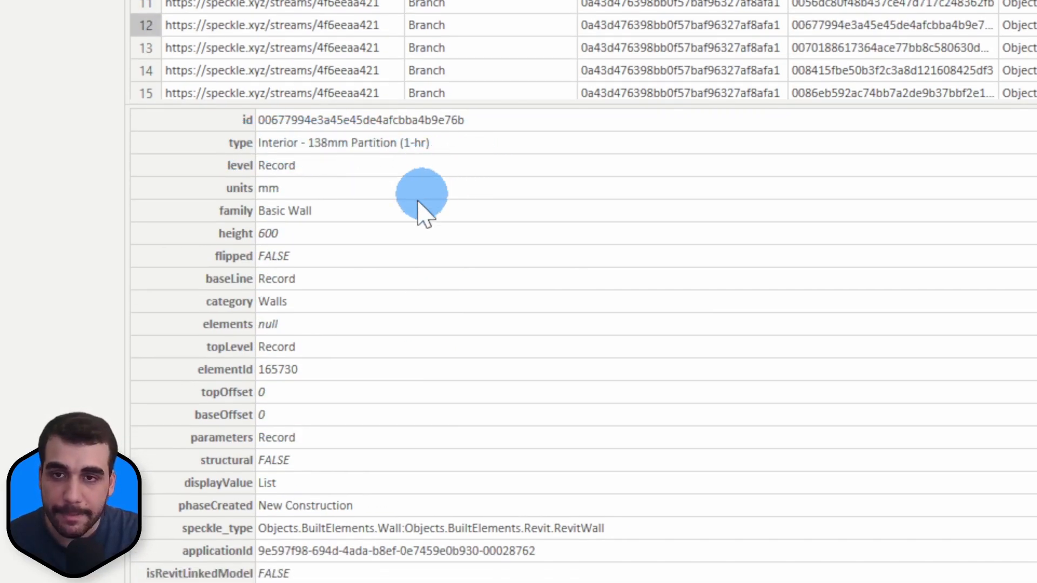
mouse_move(298, 304)
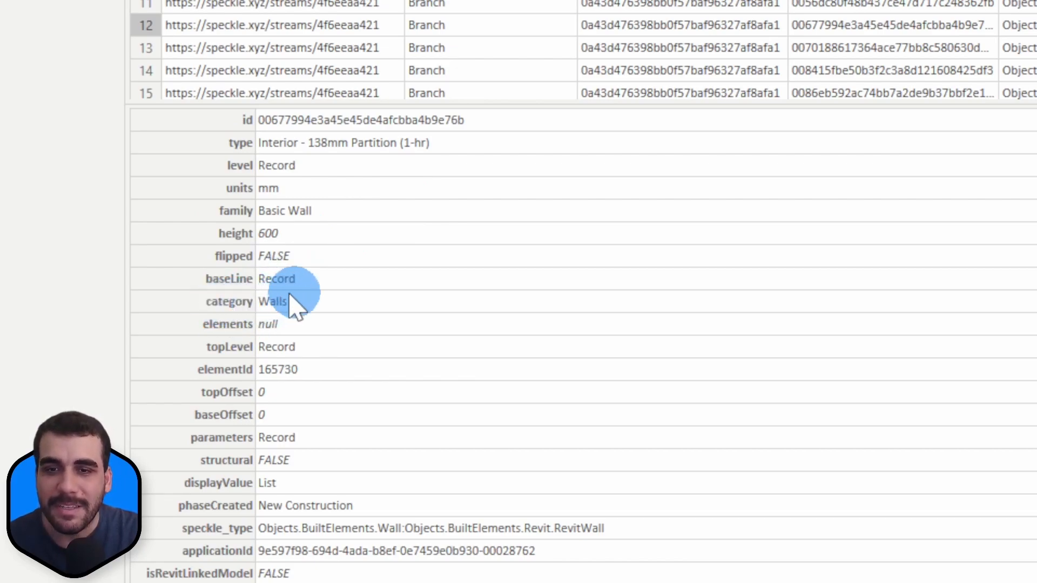
mouse_move(344, 255)
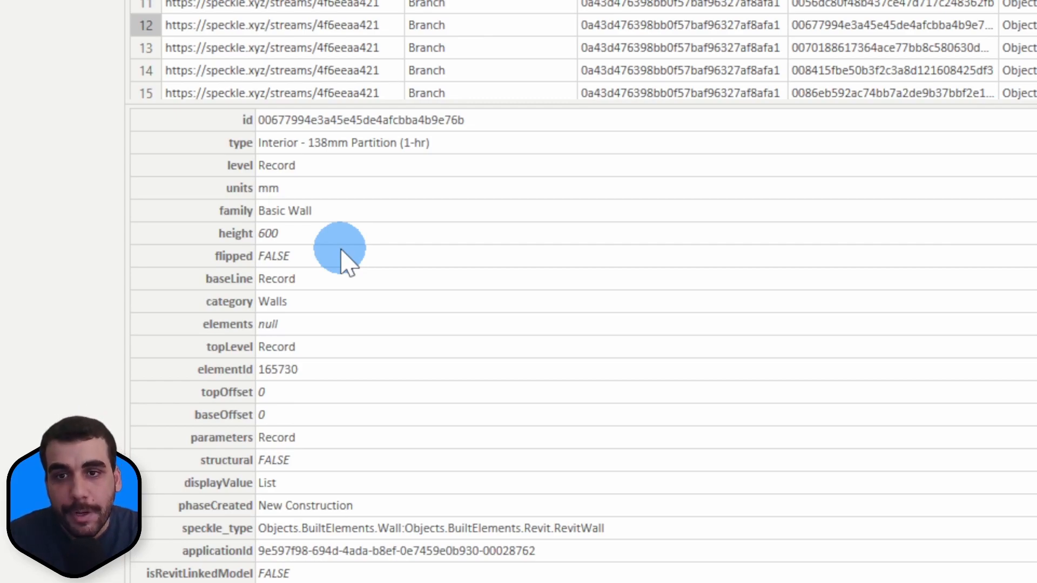
mouse_move(218, 343)
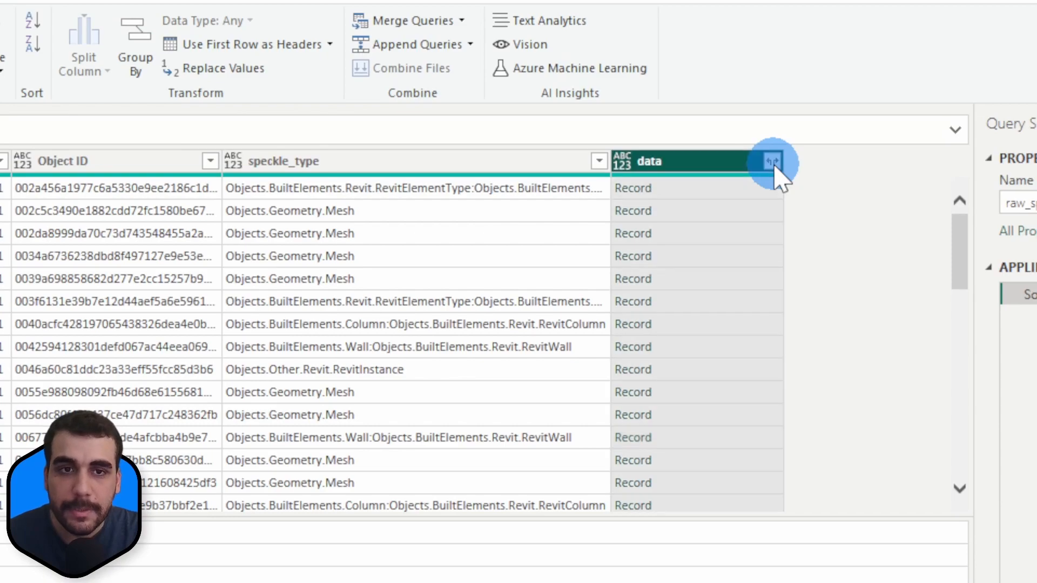
- Expand the data column to only the category field, without the data prefix
left_click(773, 161)
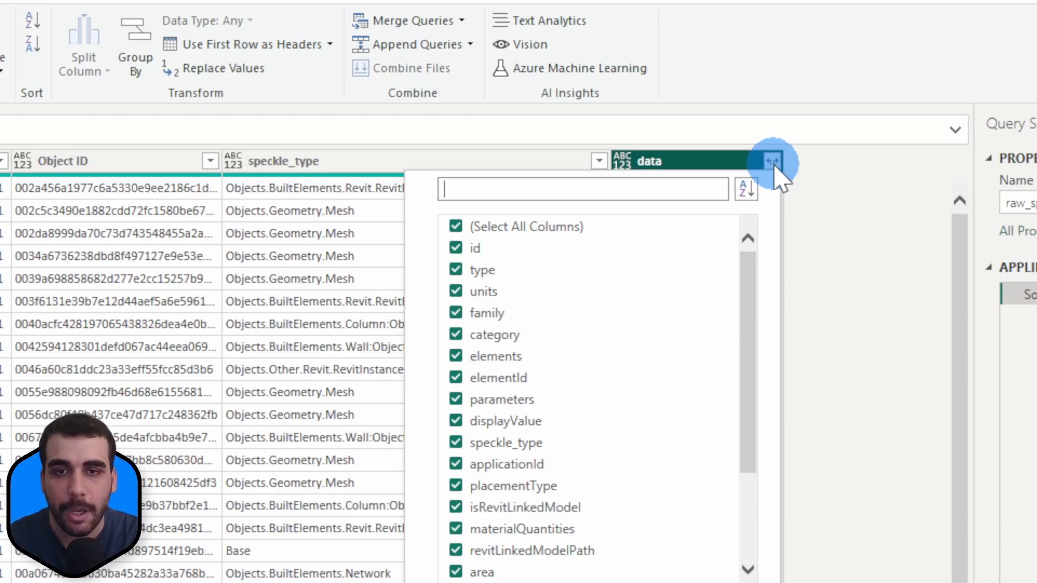
mouse_move(516, 228)
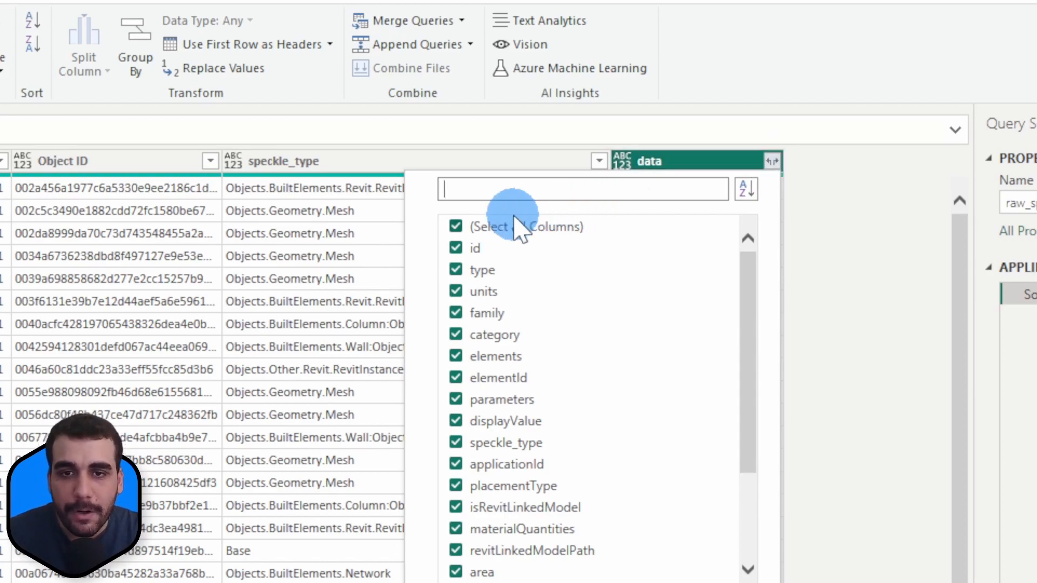
left_click(456, 227)
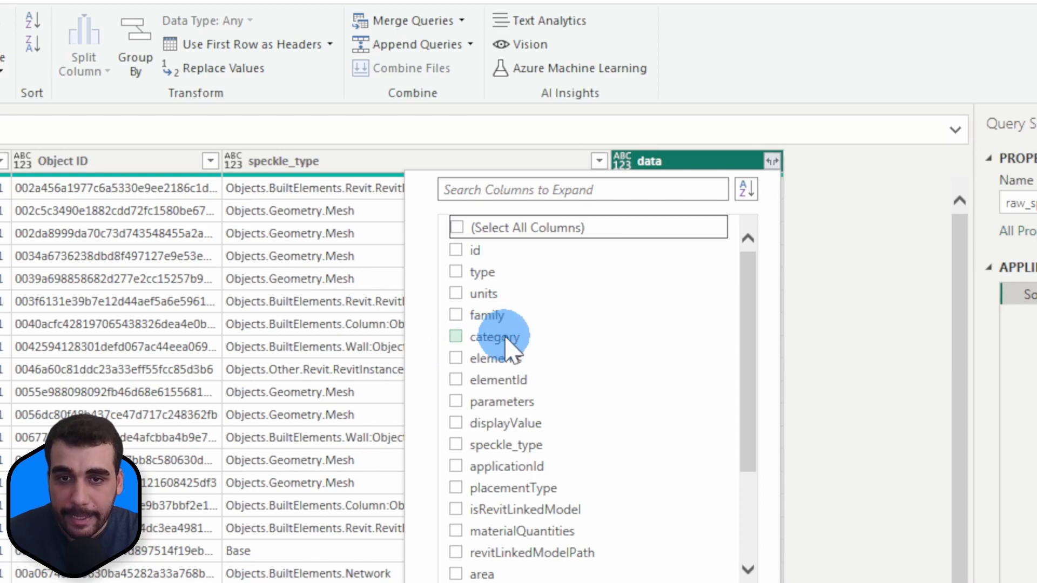
left_click(456, 337)
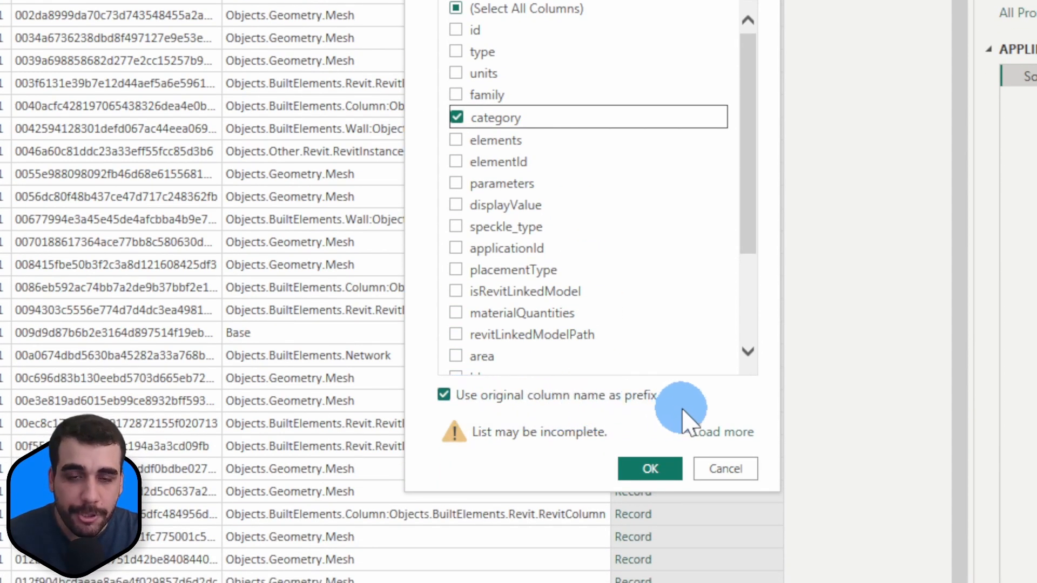
left_click(444, 396)
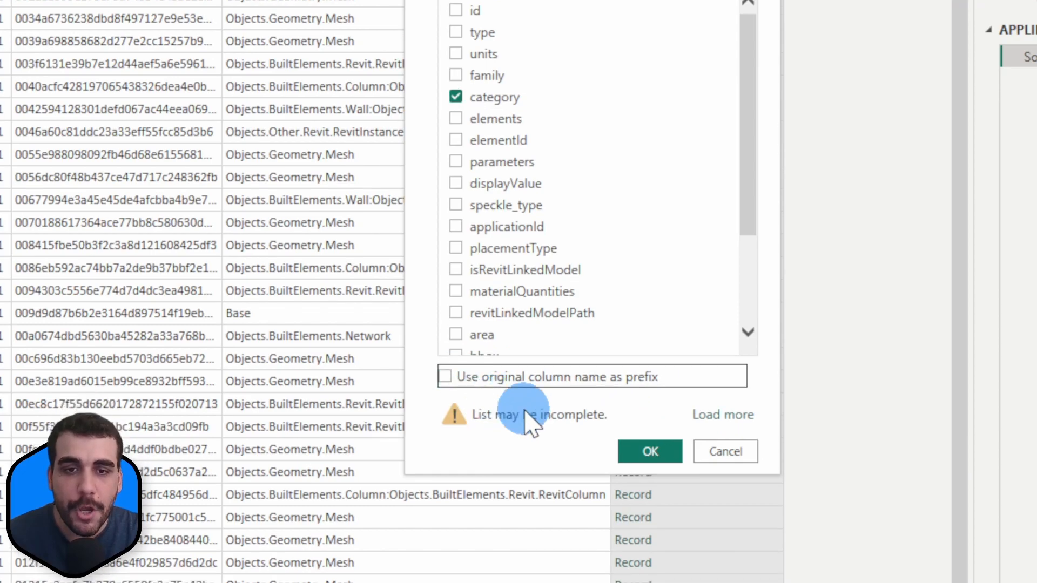
left_click(649, 451)
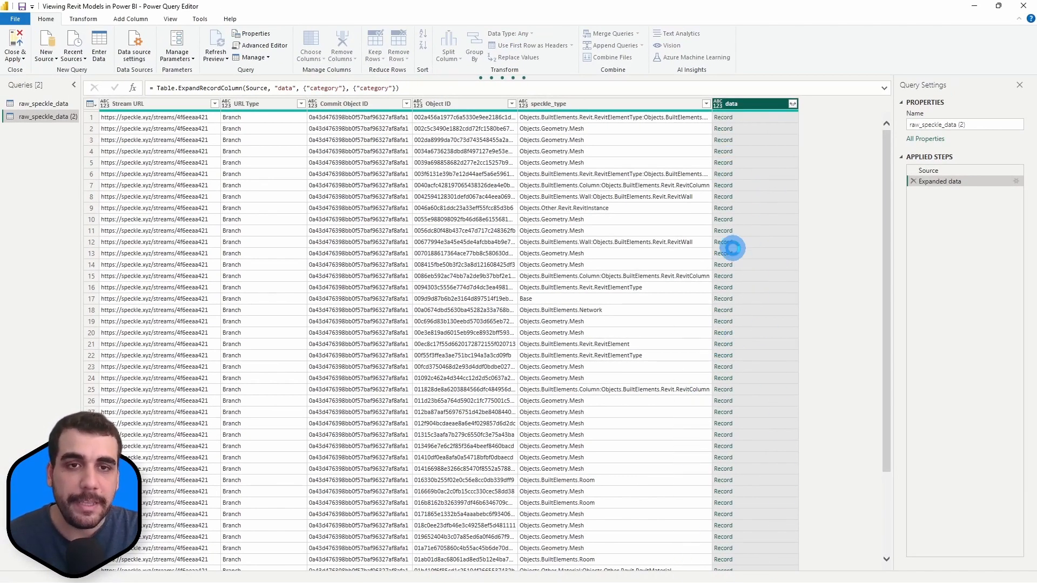
left_click(790, 104)
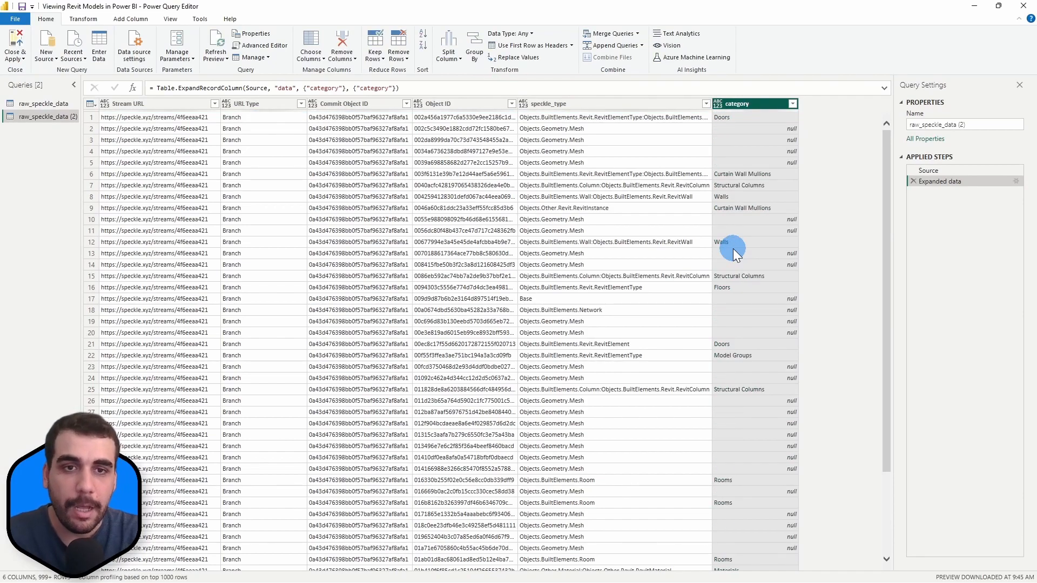
mouse_move(801, 223)
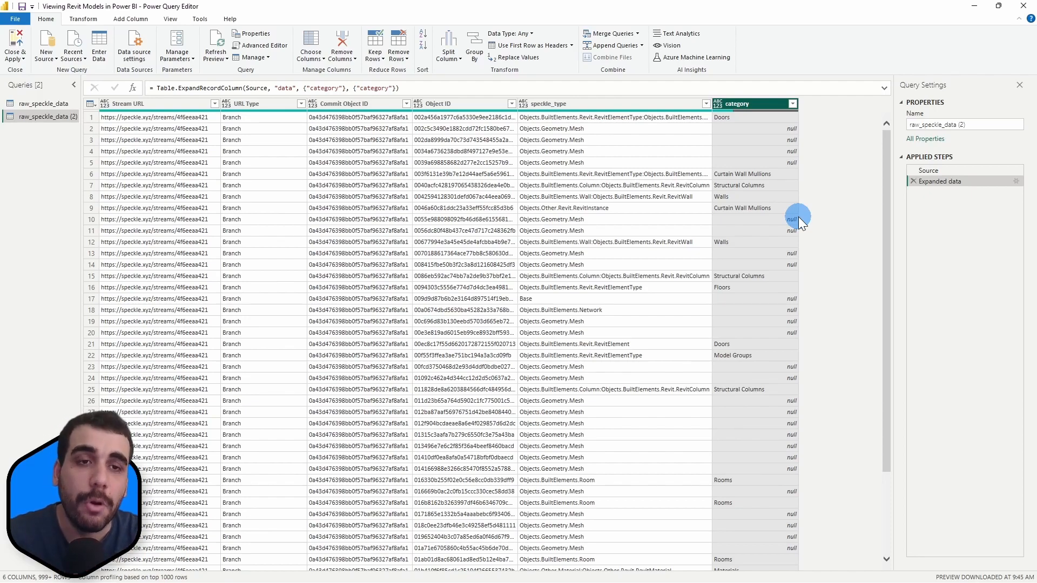
mouse_move(926, 201)
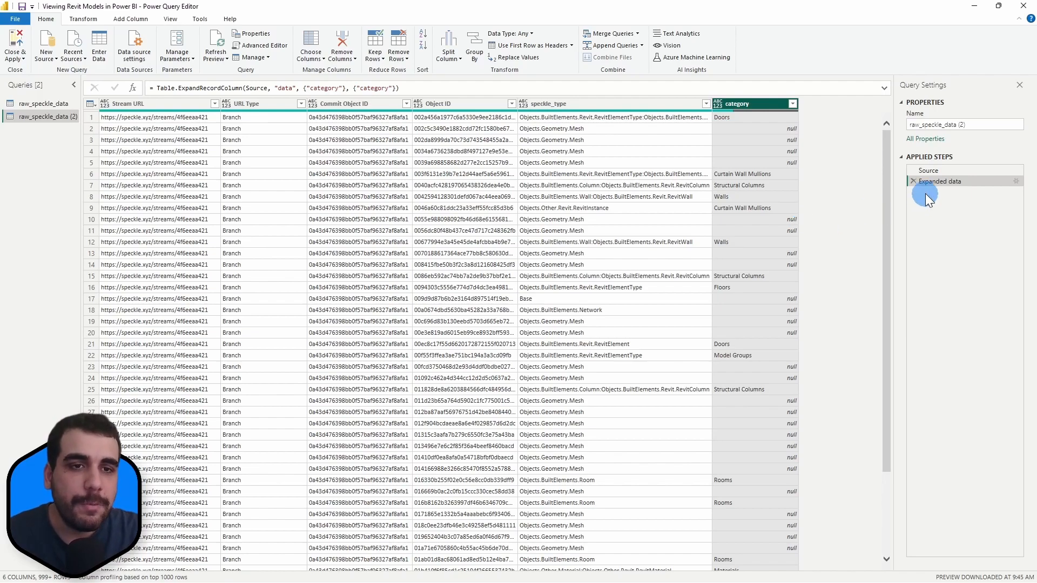
- Delete the Expanded data step from Applied Steps
left_click(915, 181)
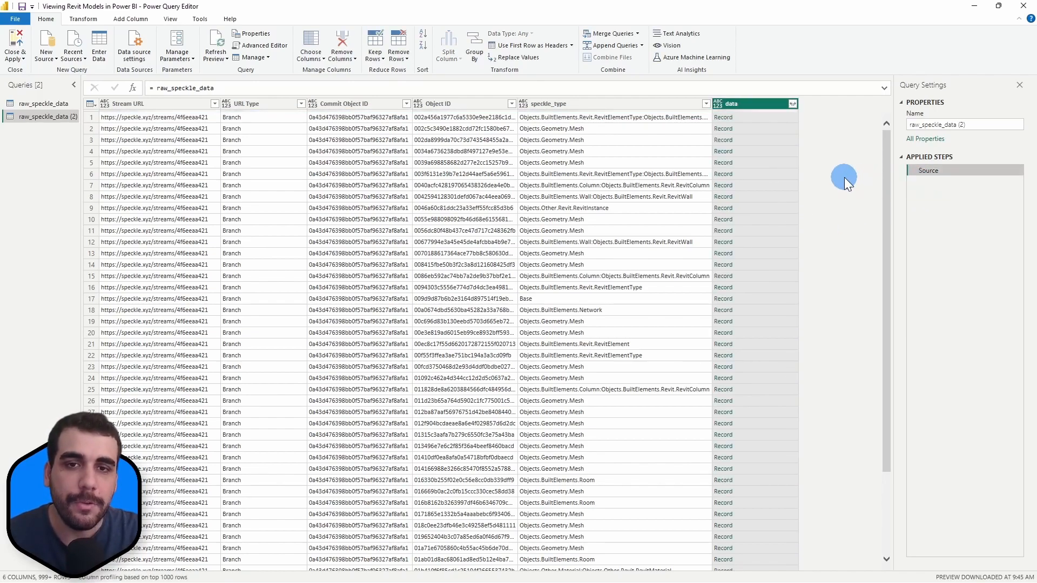
mouse_move(829, 182)
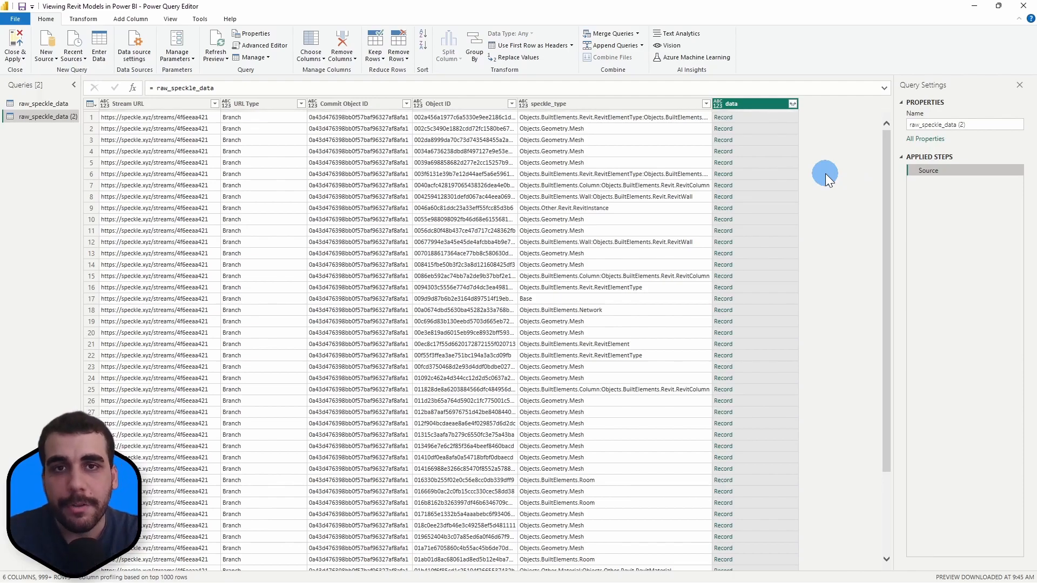
mouse_move(305, 85)
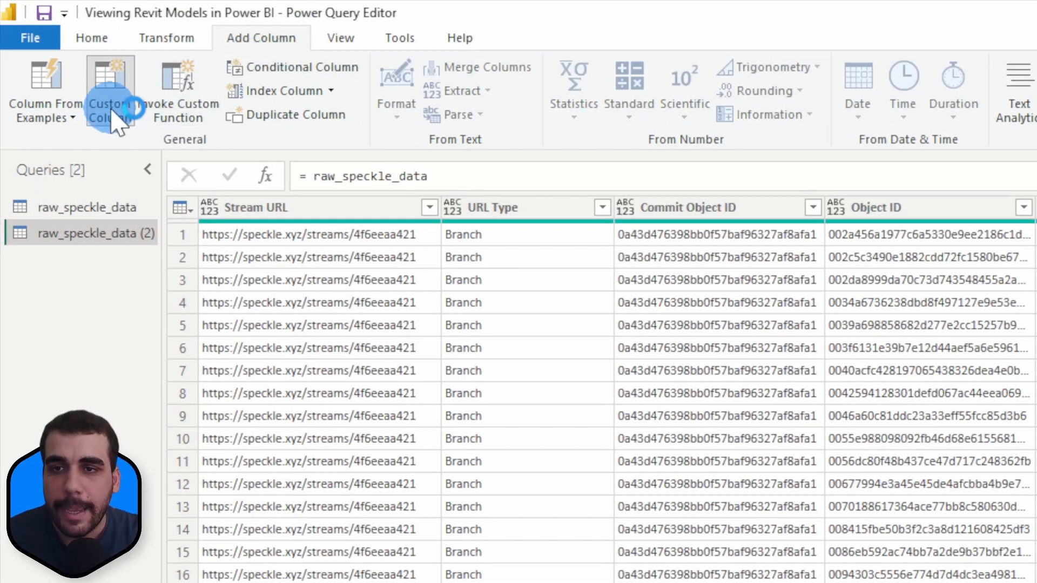
- Start a Custom Column named category with [data] in its formula
left_click(109, 90)
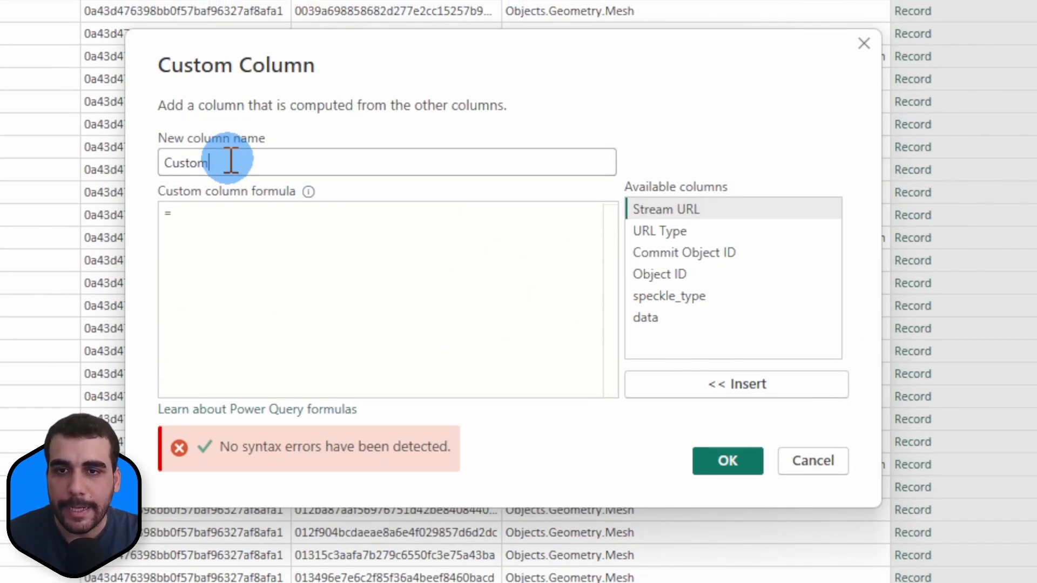
type("catego")
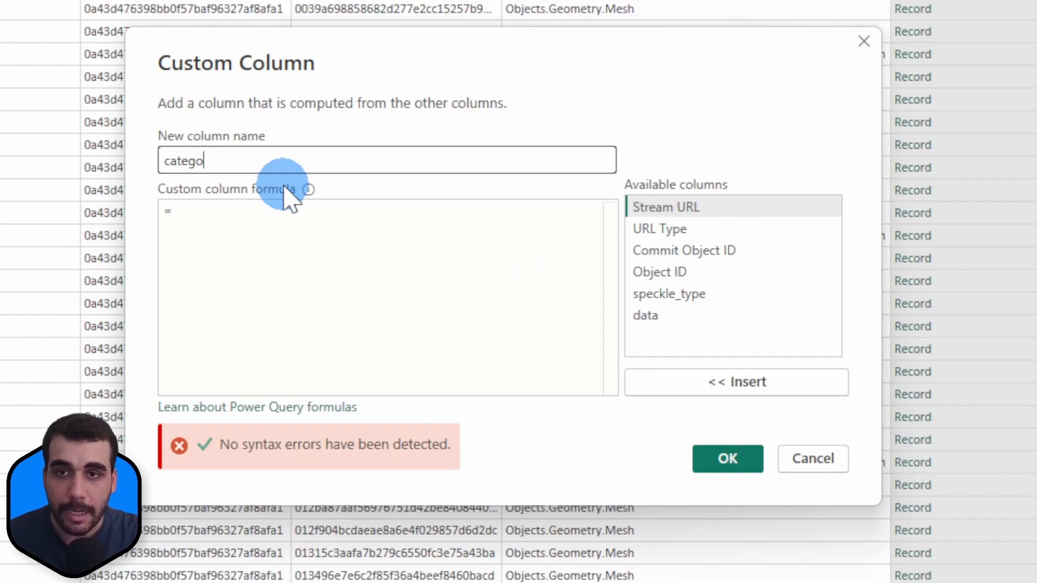
type("ry")
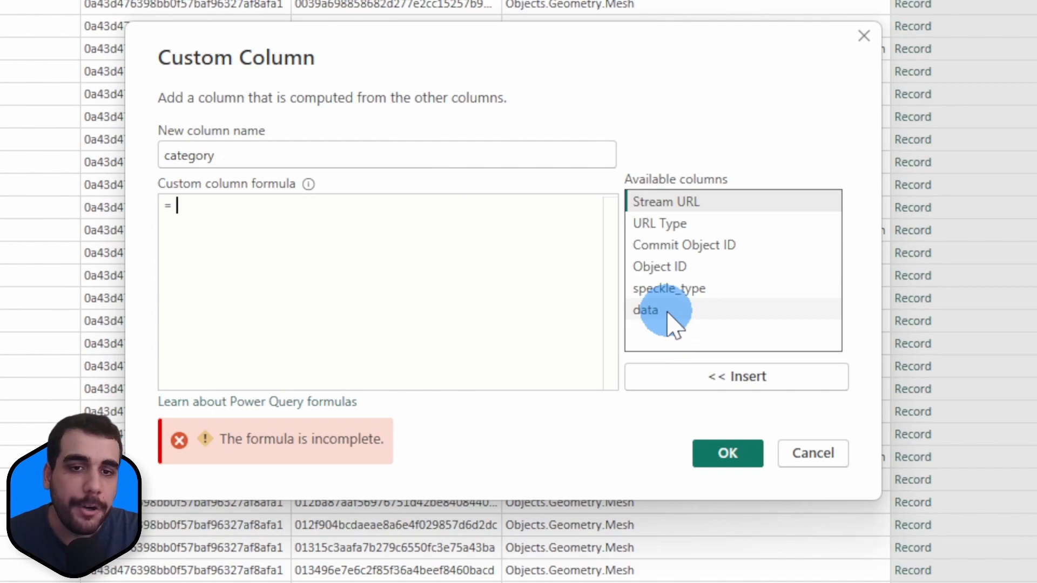
left_click(645, 310)
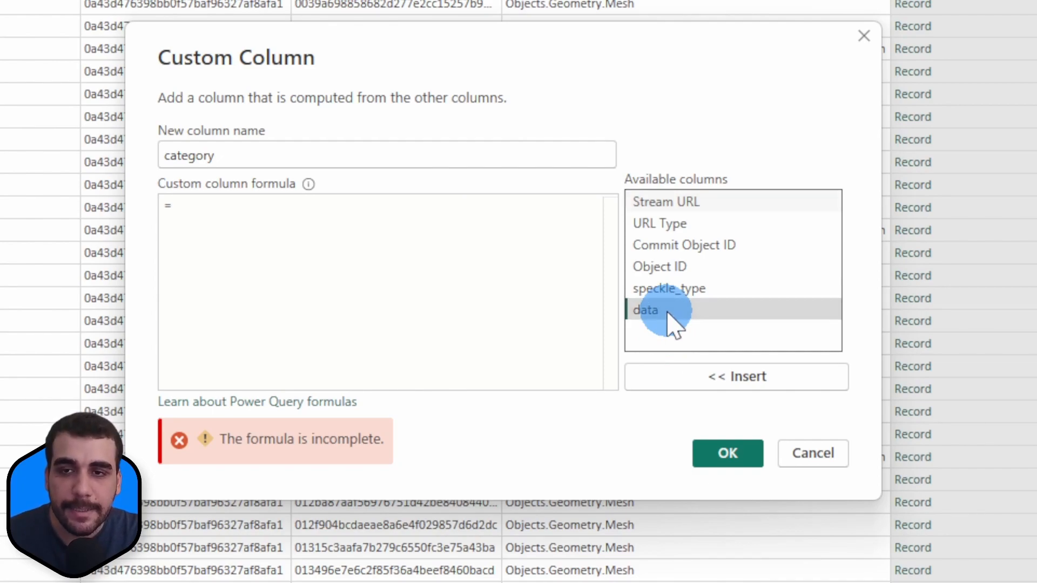
left_click(735, 376)
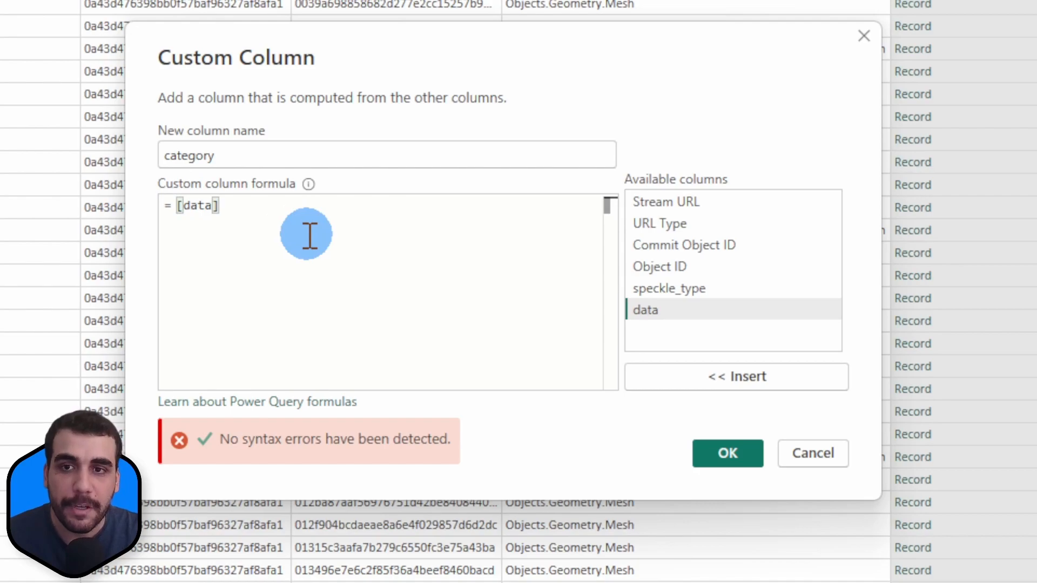
- Complete the formula as [data][category] and create the column, then review its values
type("[")
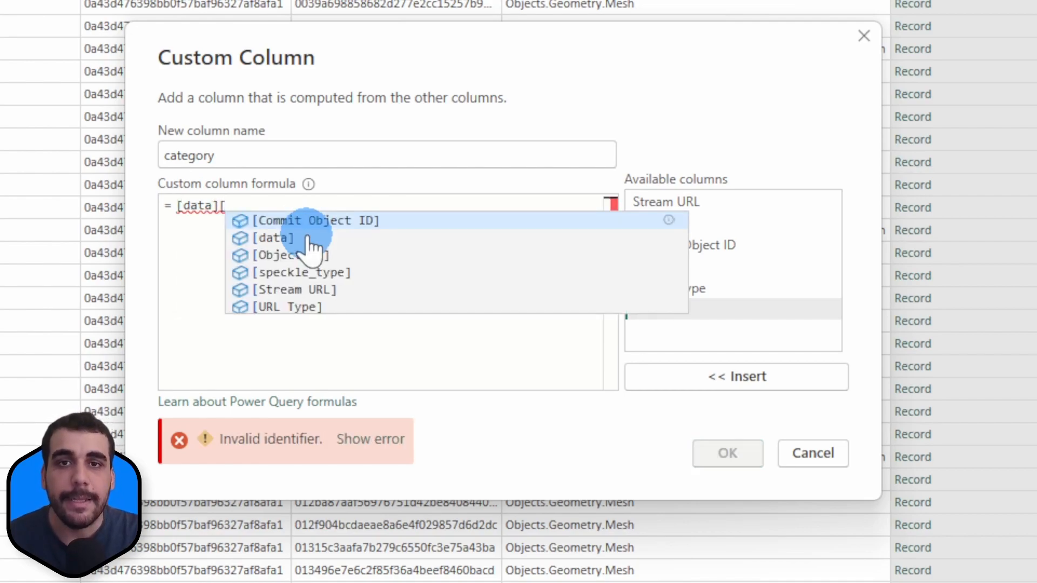
type("cate")
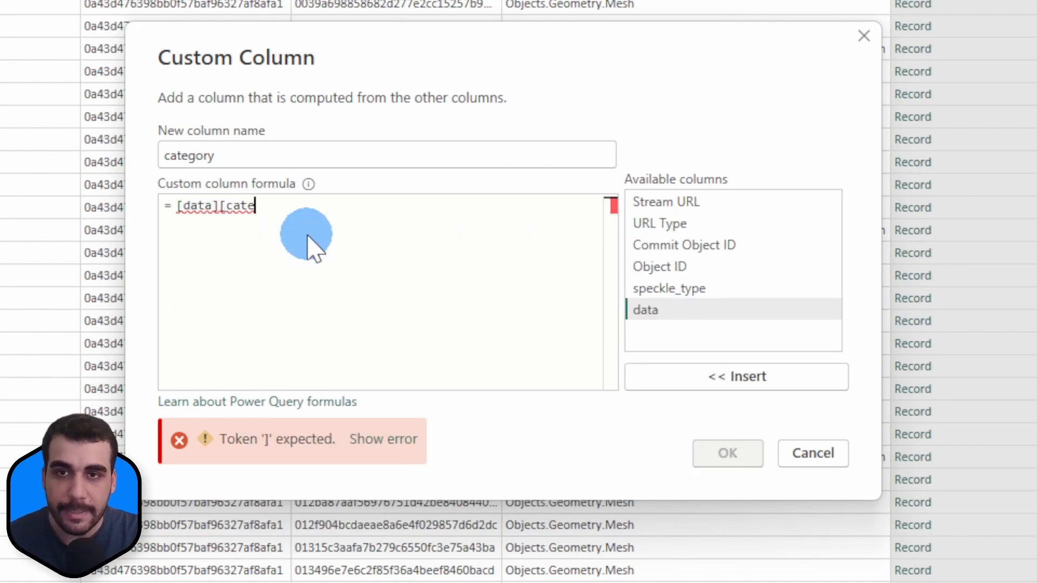
type("gory")
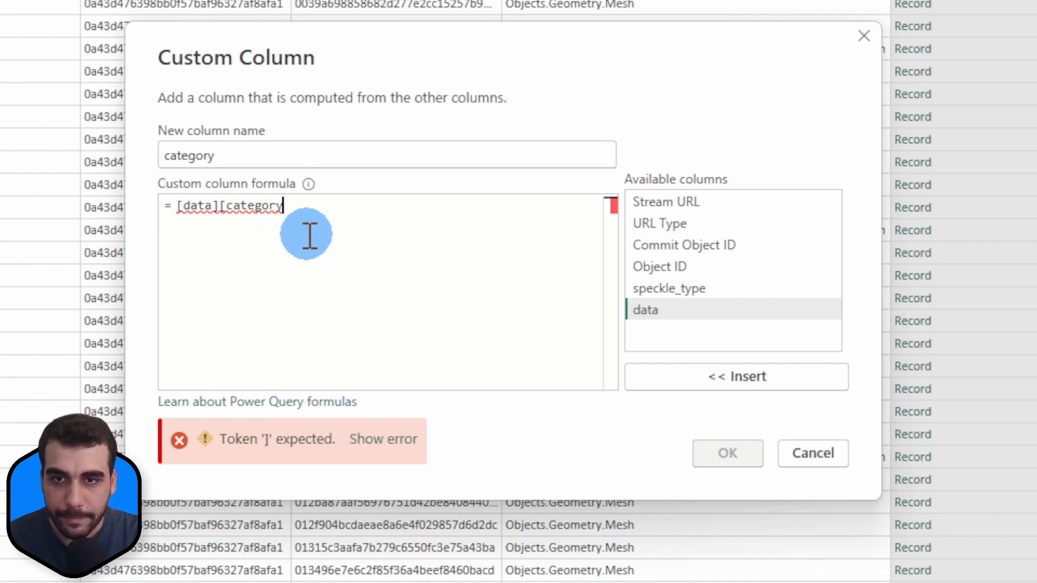
type("]")
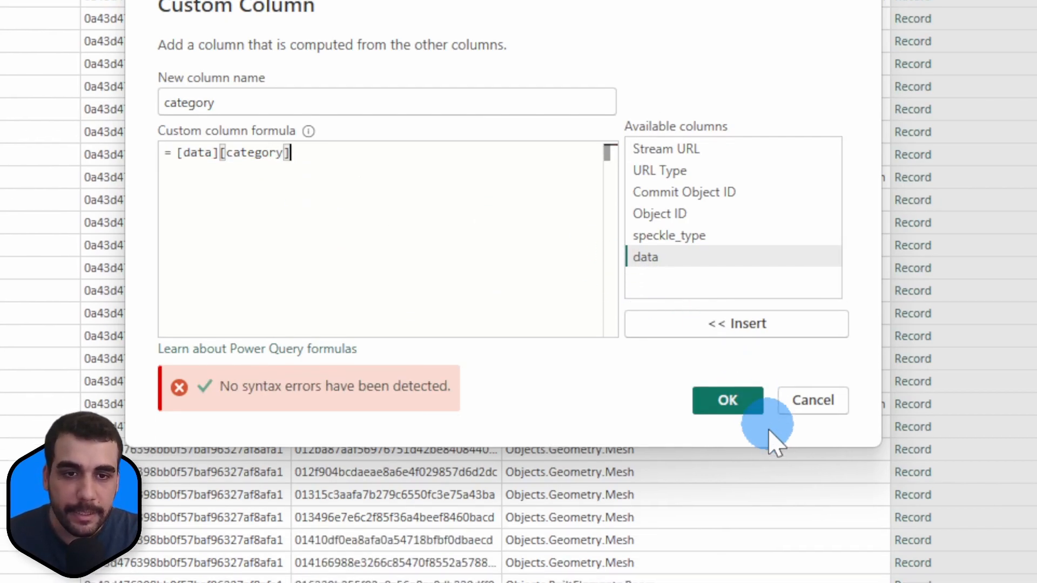
left_click(727, 399)
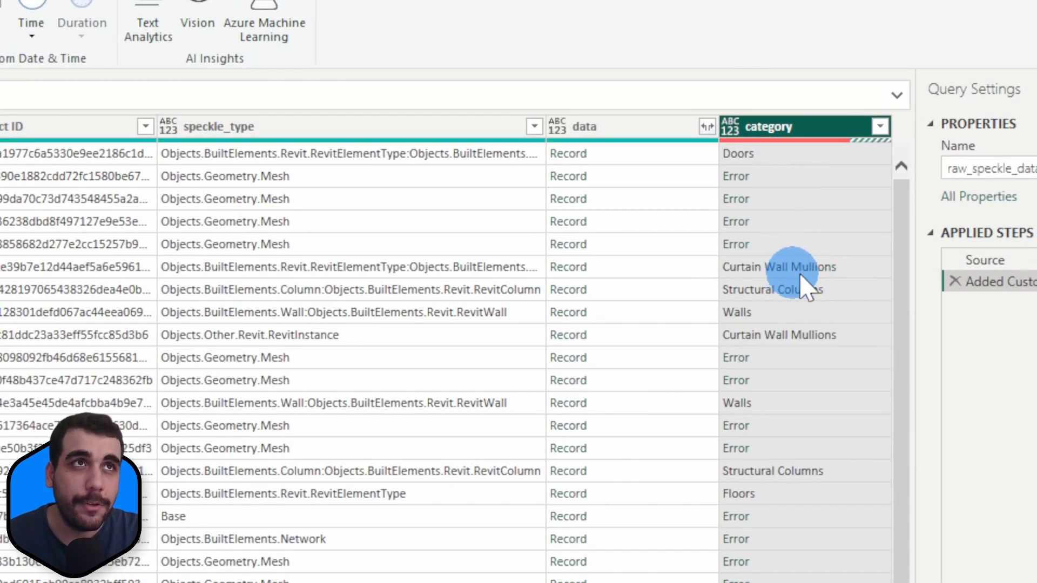
mouse_move(840, 357)
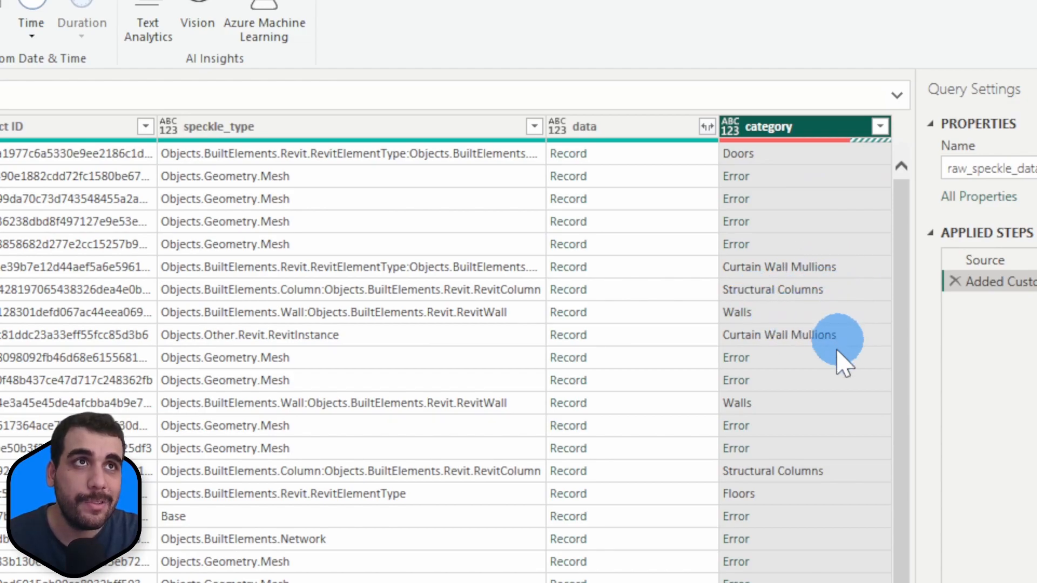
scroll("down", 3)
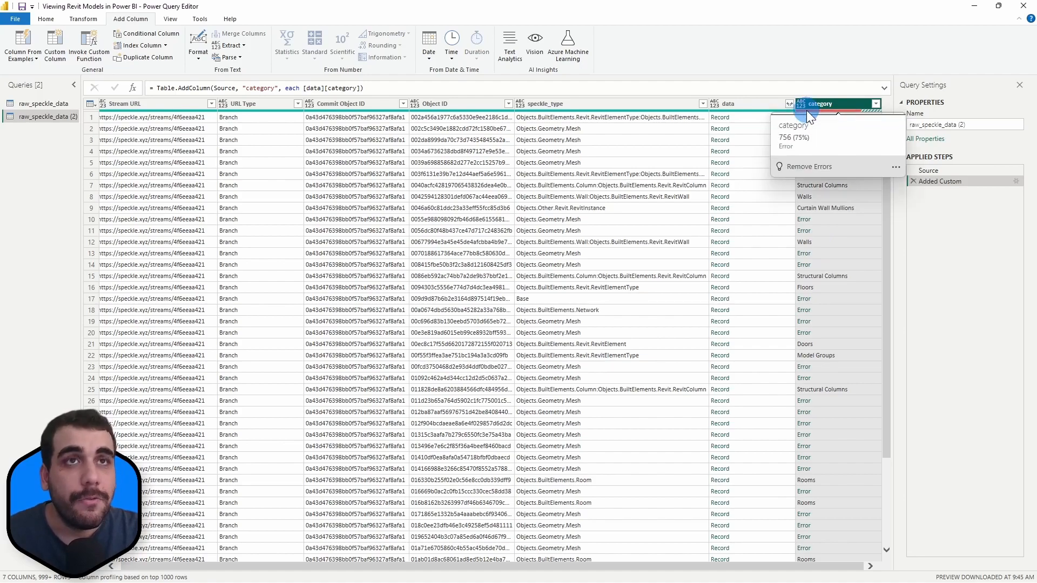
- Remove Errors on the category column and scroll through the remaining Doors and Walls rows
left_click(807, 167)
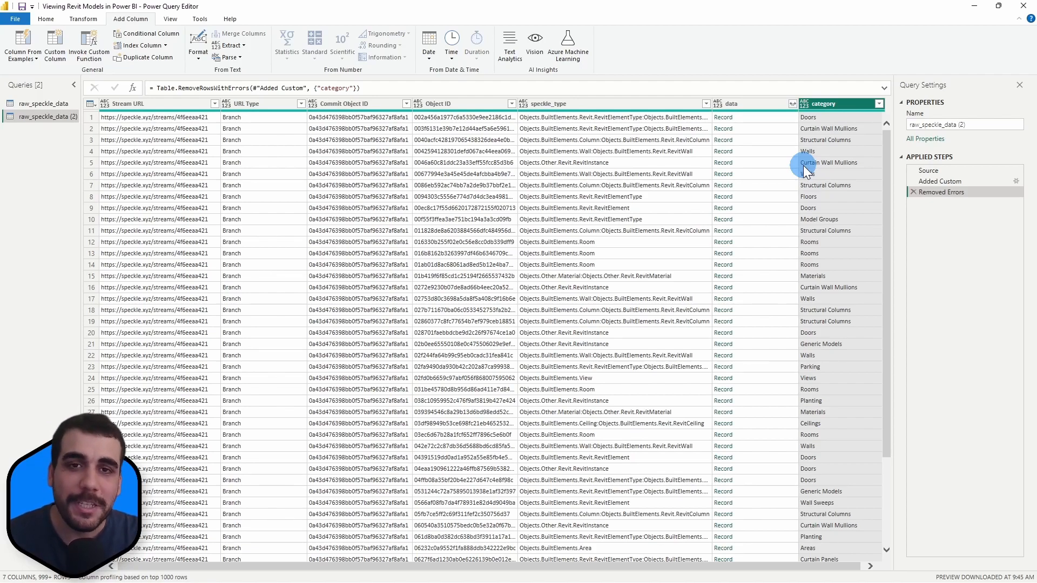
mouse_move(649, 350)
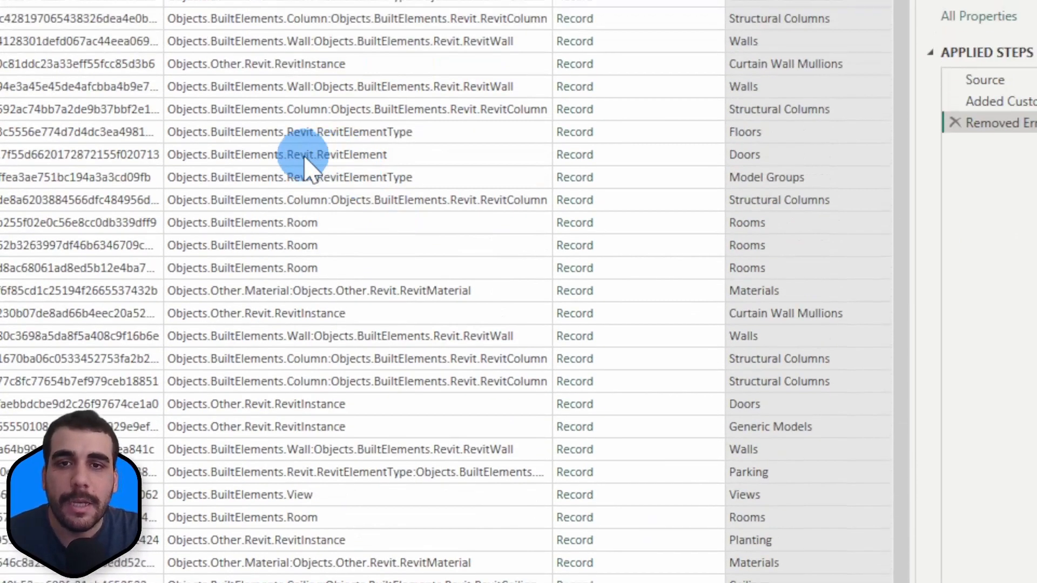
scroll("up", 3)
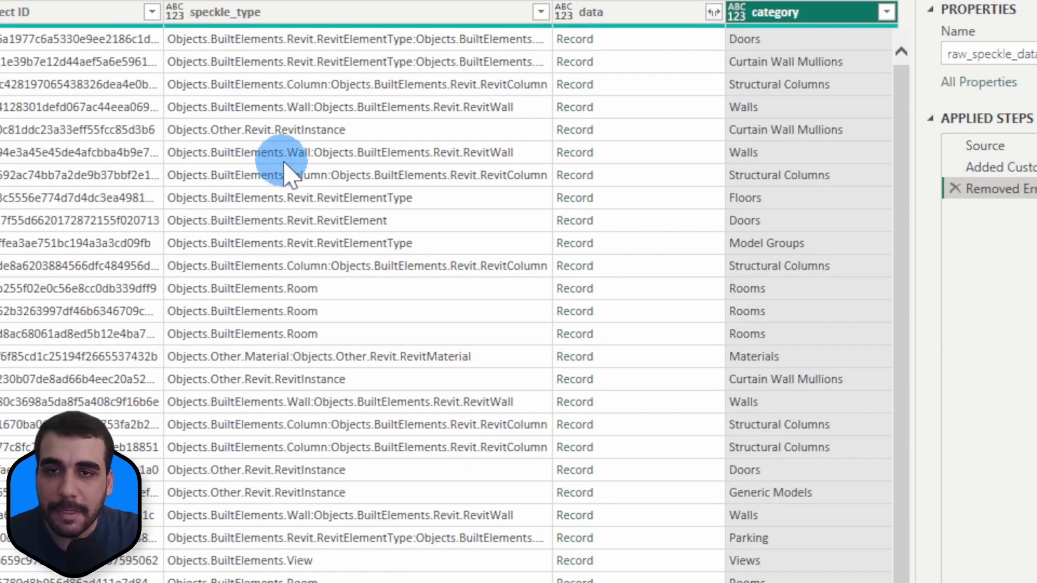
mouse_move(321, 175)
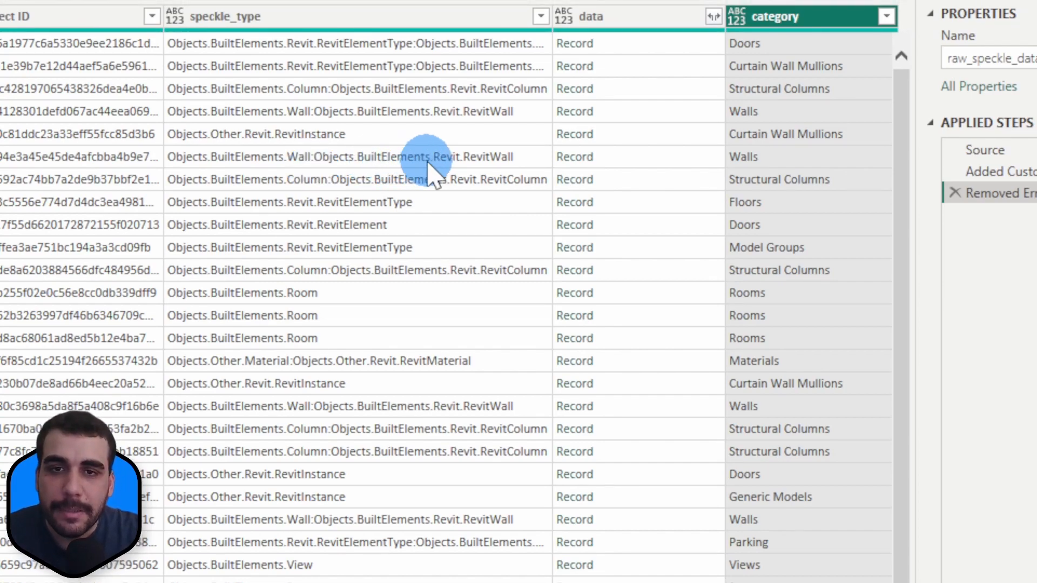
mouse_move(512, 175)
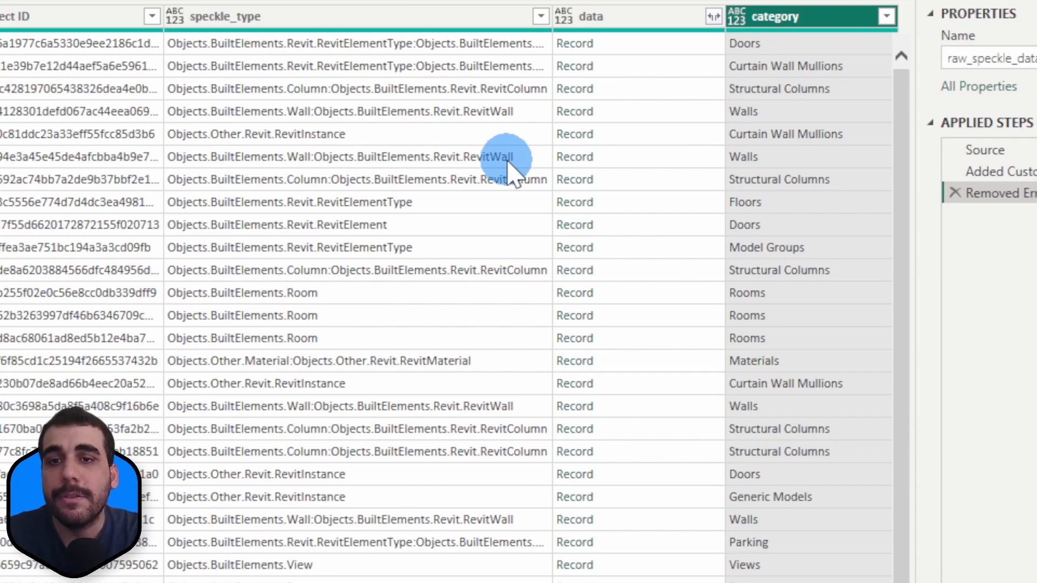
mouse_move(464, 181)
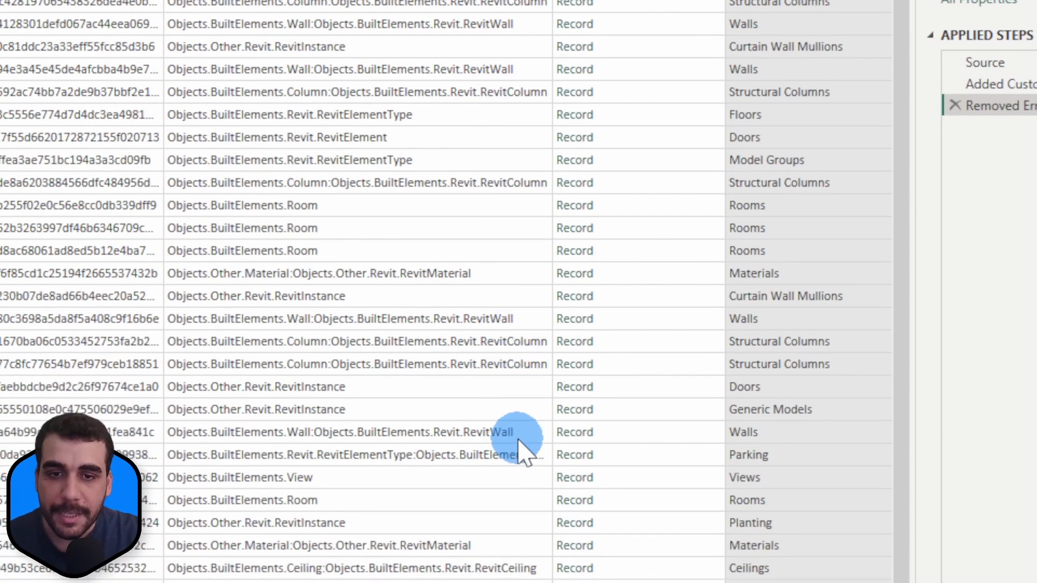
scroll("down", 3)
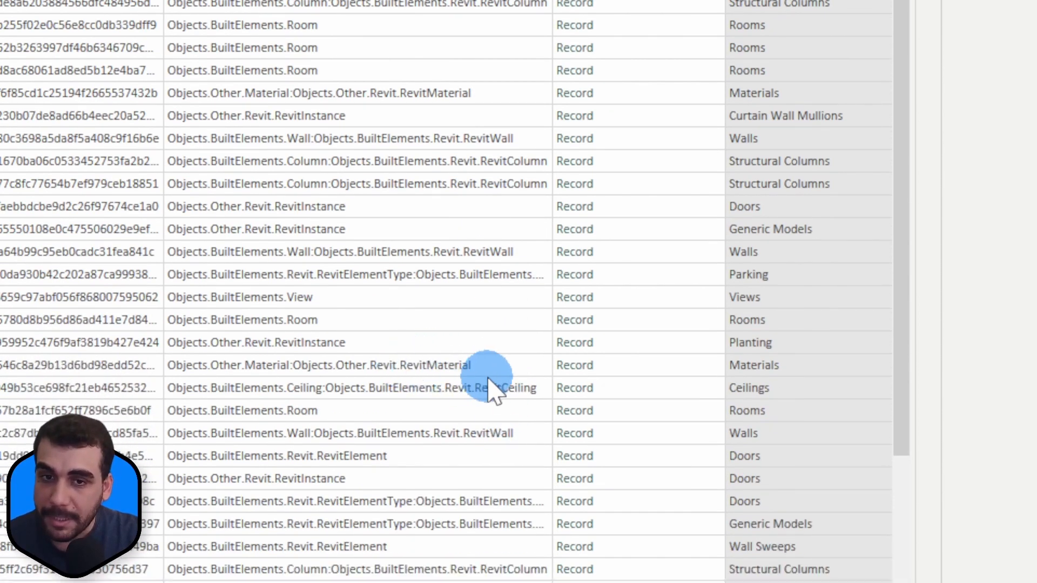
scroll("down", 3)
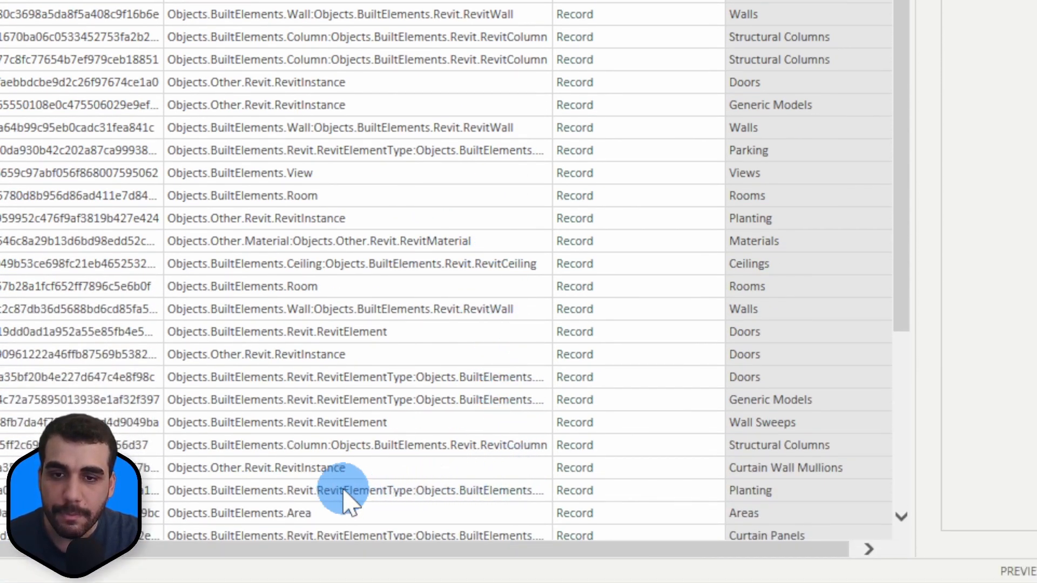
mouse_move(390, 424)
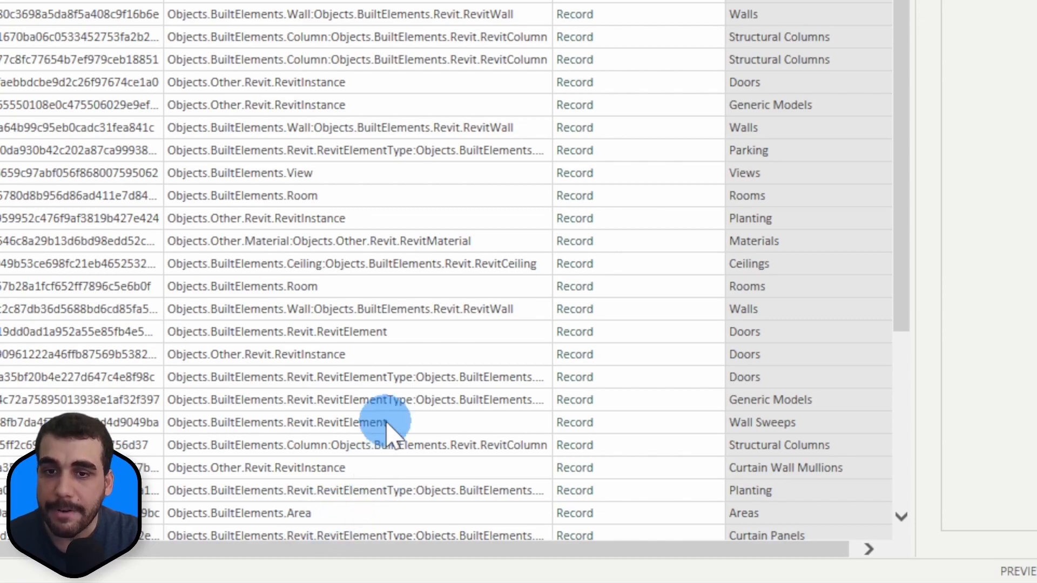
scroll("up", 3)
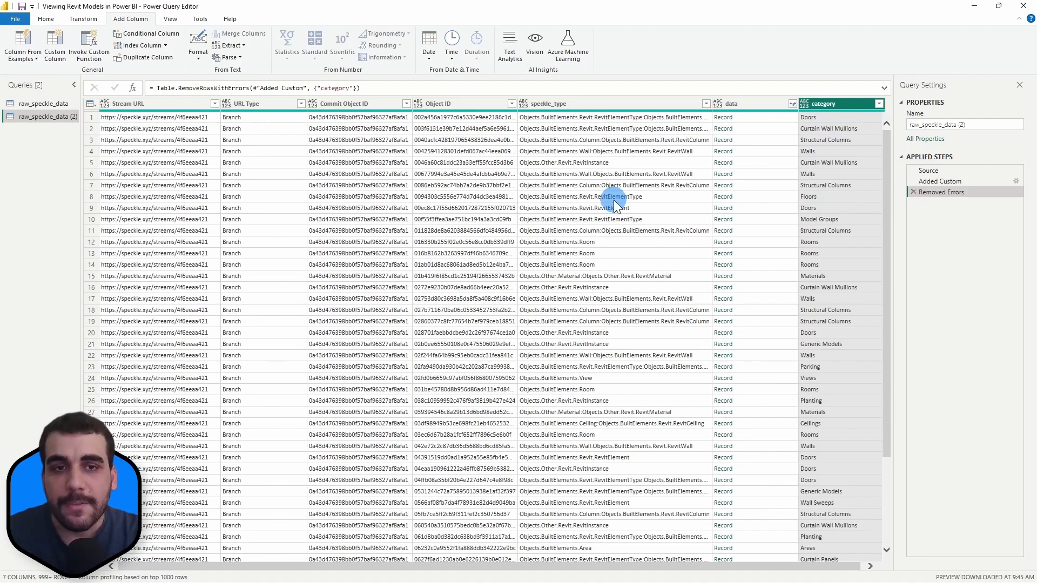
mouse_move(688, 367)
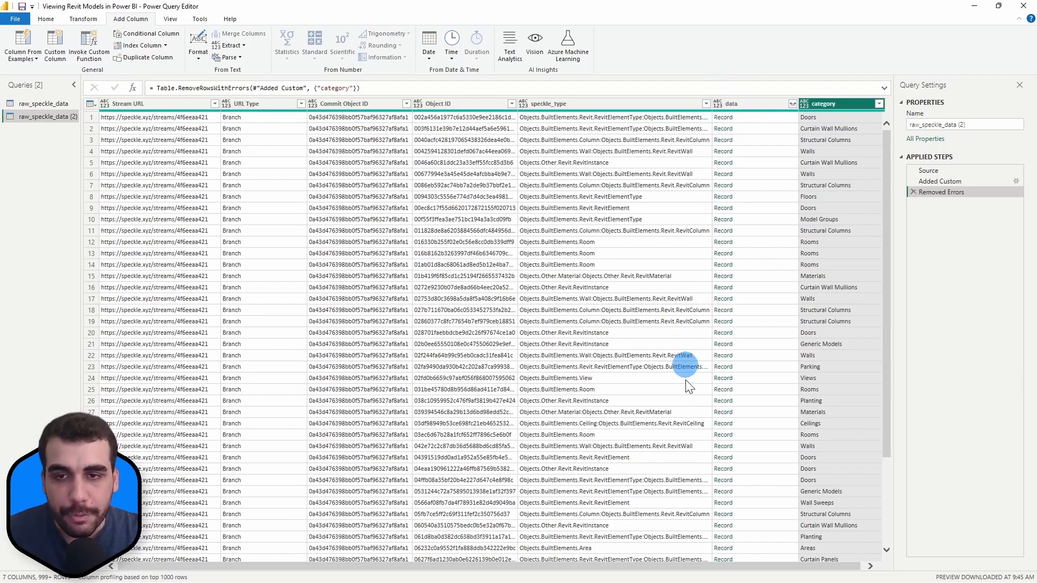
mouse_move(723, 185)
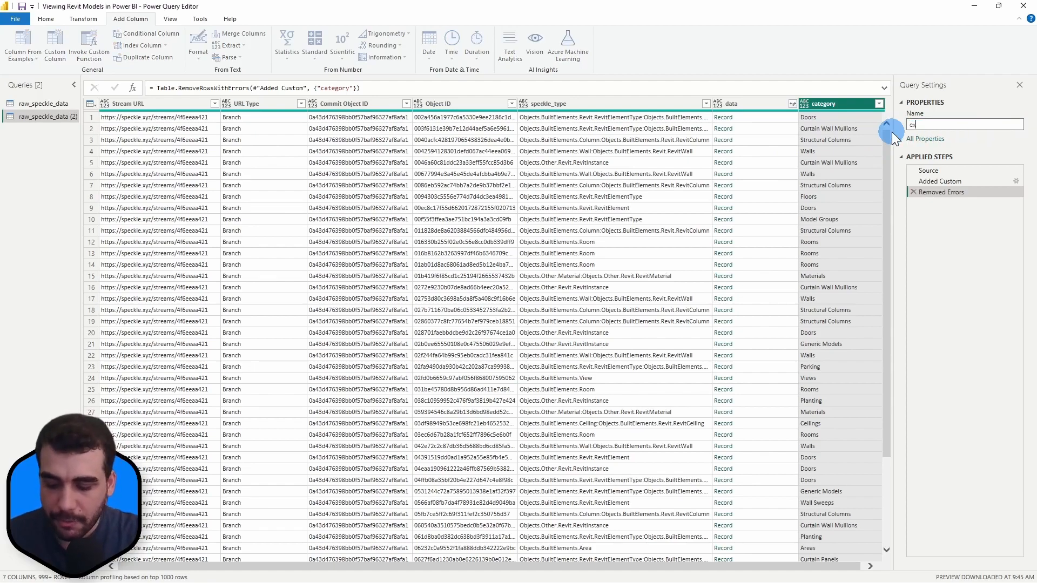
- Name the query extracted_category in Query Settings
type("extracted_category")
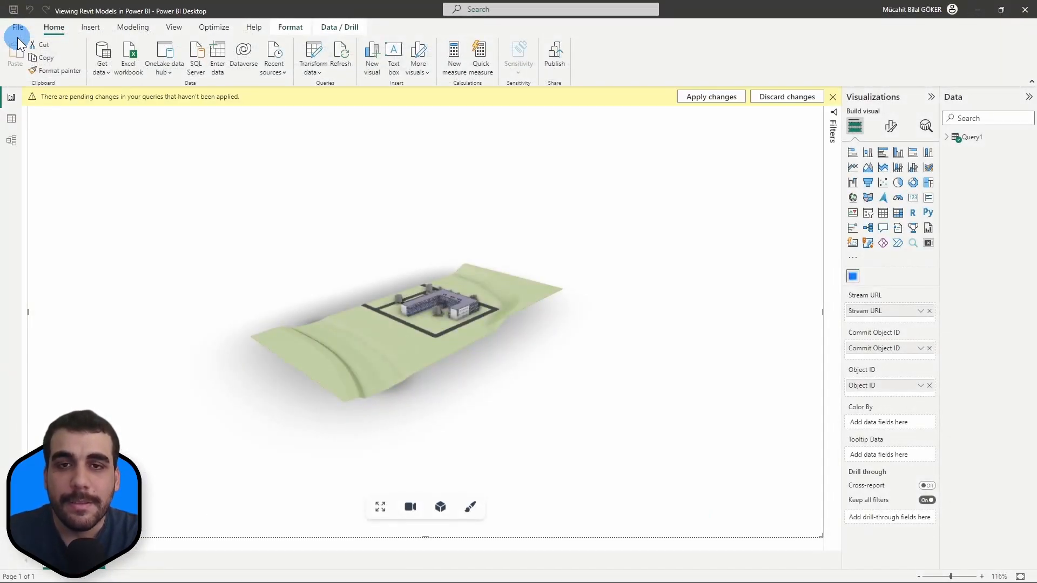
- Expand the extracted_category fields and place an empty slicer and treemap on the page
left_click(711, 96)
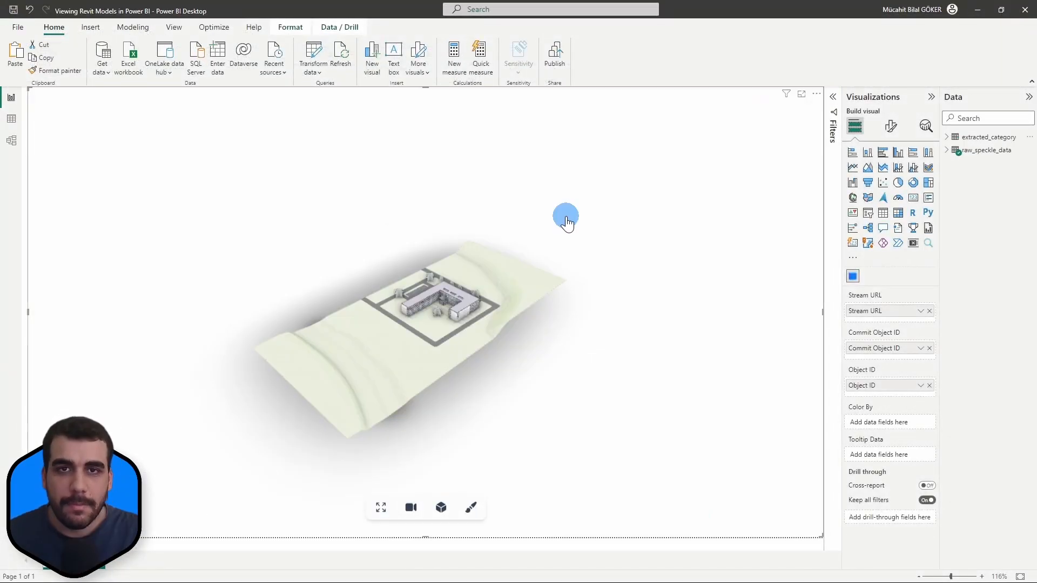
mouse_move(956, 144)
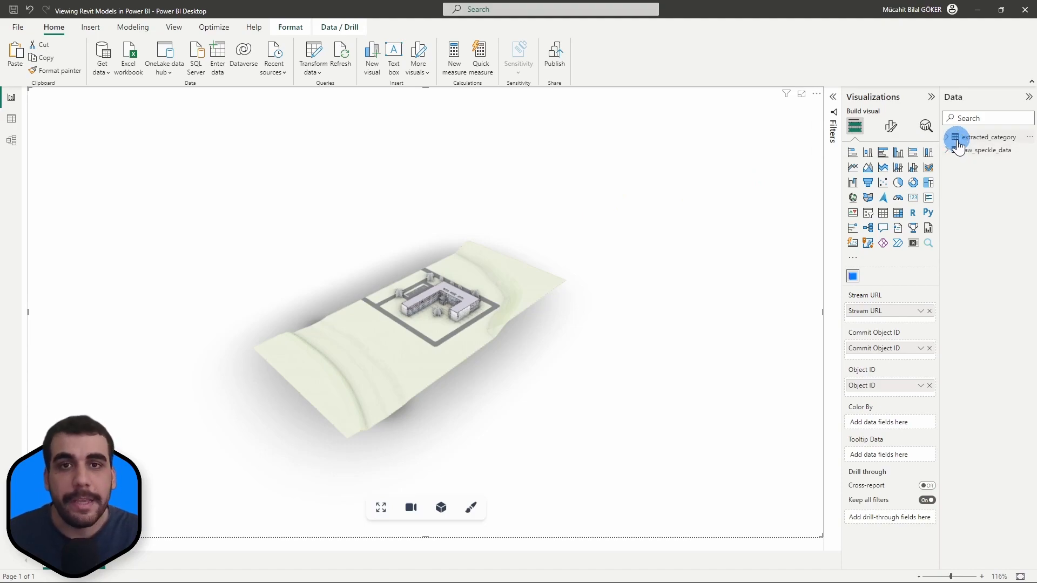
left_click(948, 138)
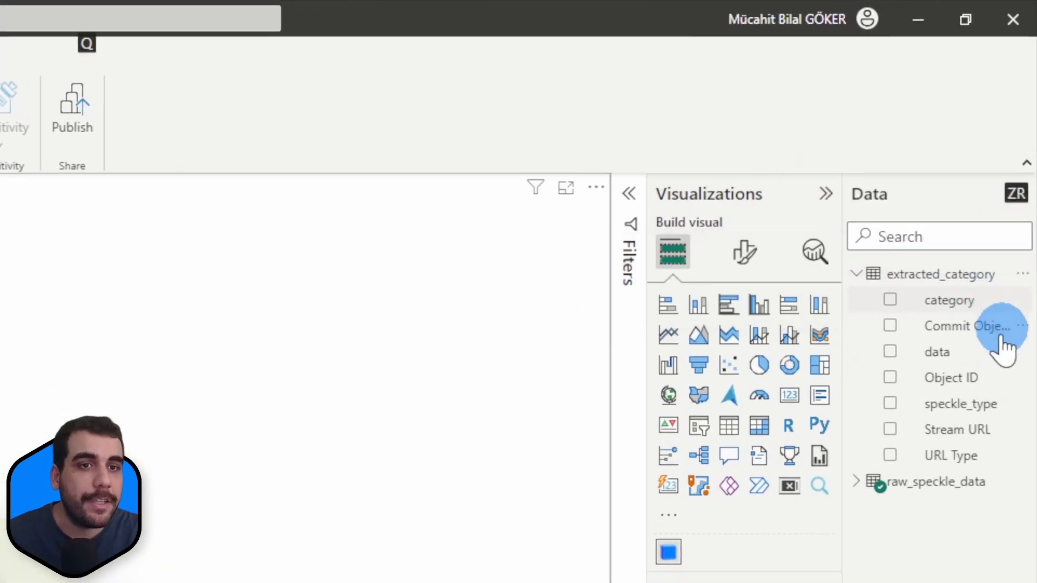
mouse_move(950, 299)
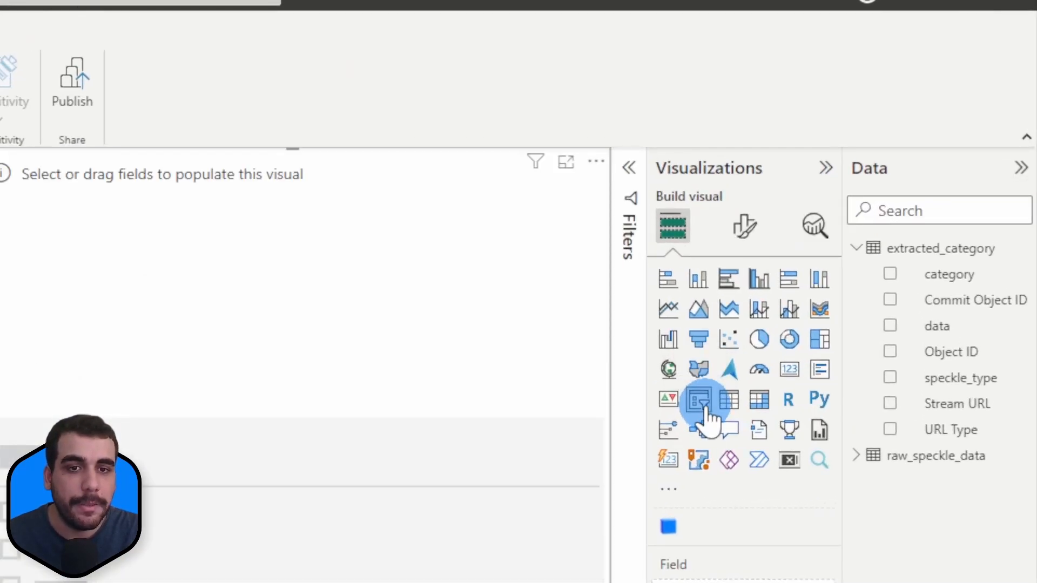
left_click(698, 399)
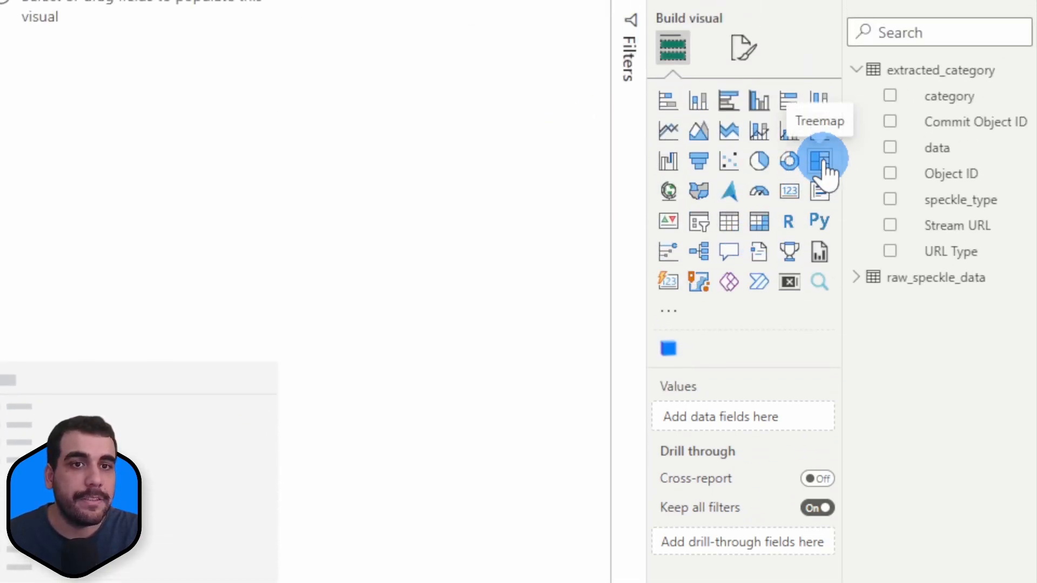
left_click(819, 160)
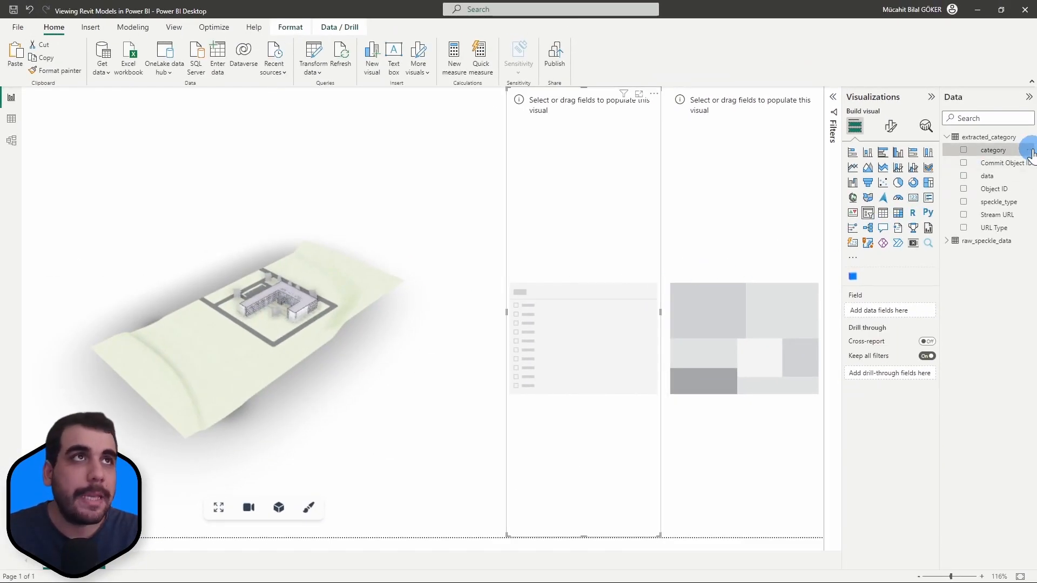
- Put category in the slicer, and in the treemap's Category and Values (Count of category)
left_click(992, 149)
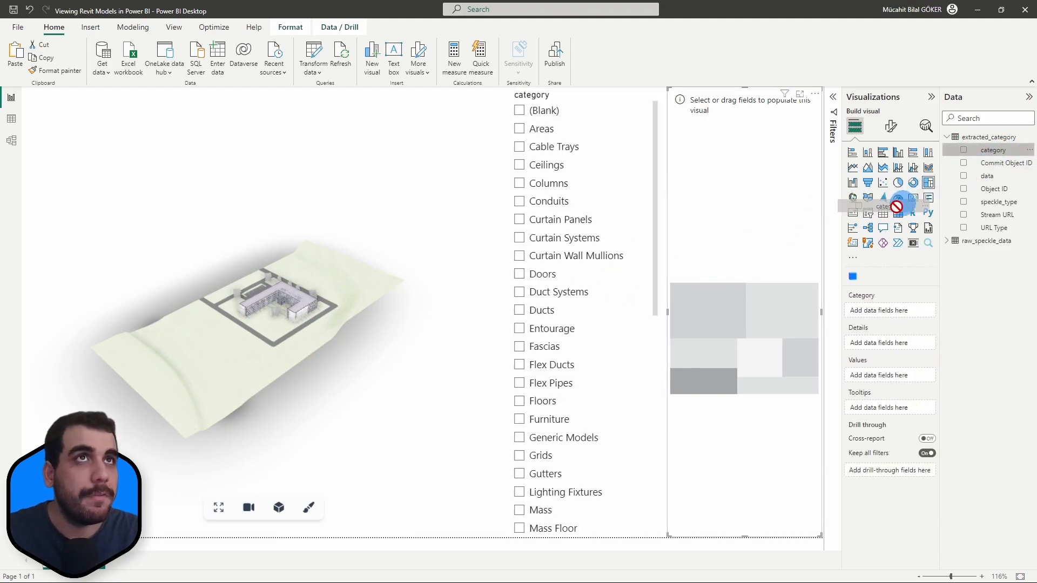
left_click(963, 149)
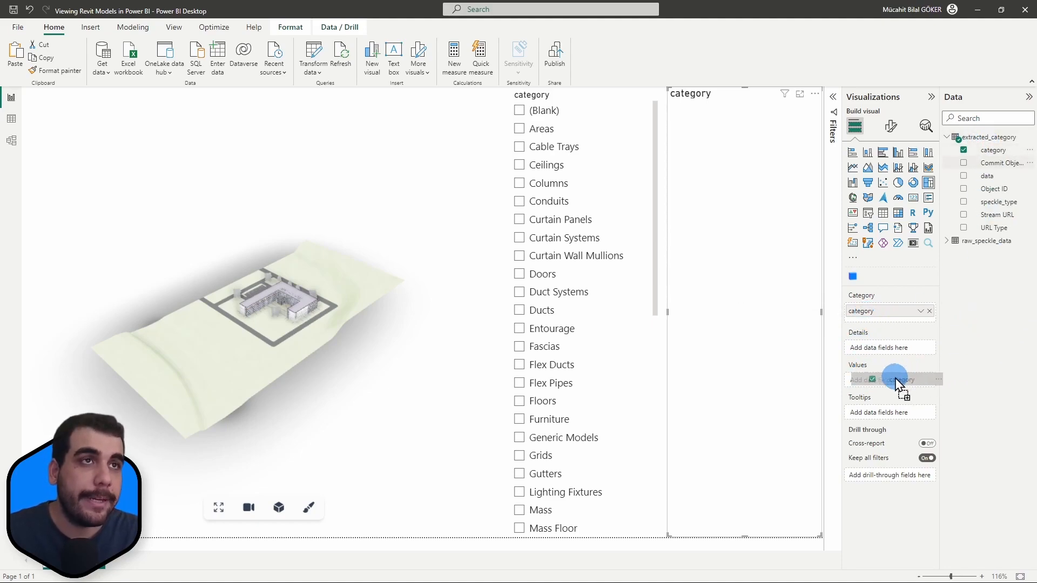
left_click(894, 380)
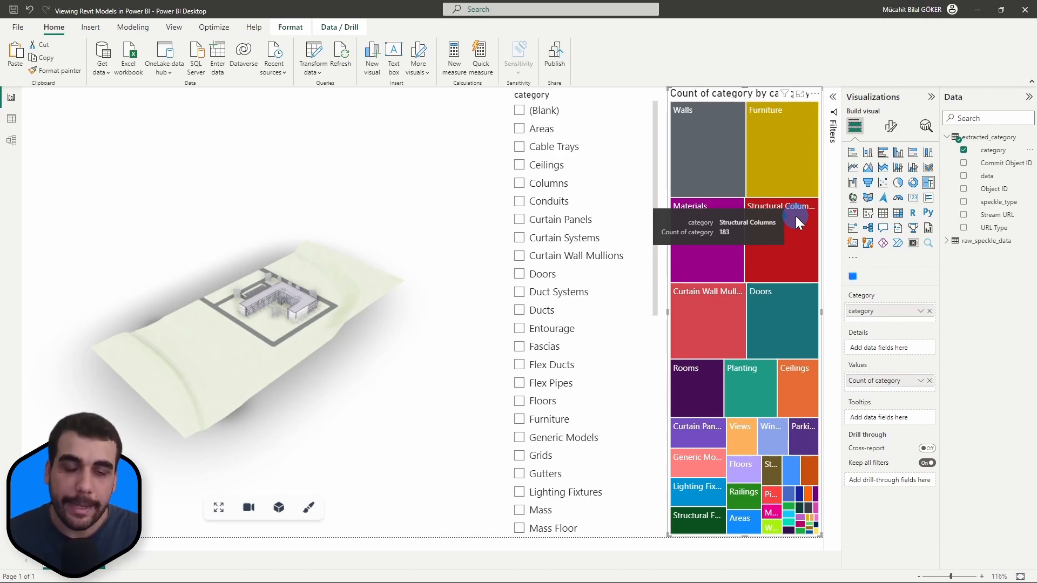
mouse_move(688, 125)
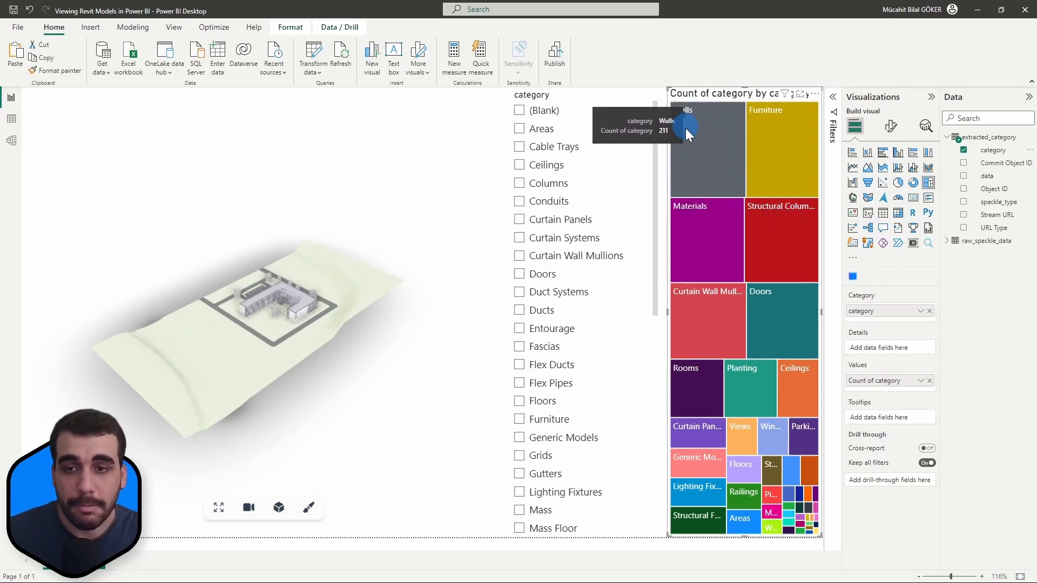
mouse_move(750, 403)
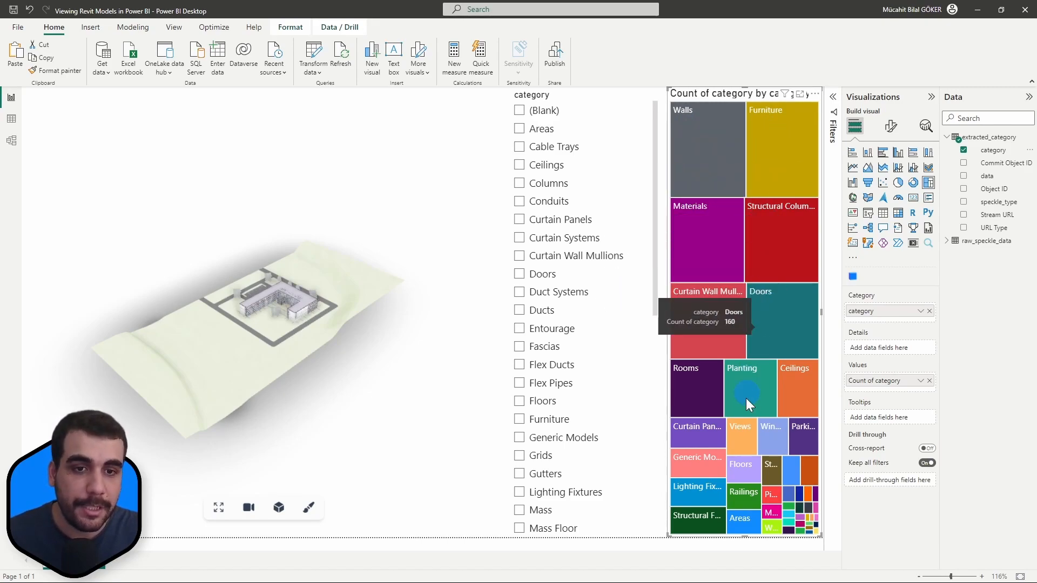
mouse_move(747, 493)
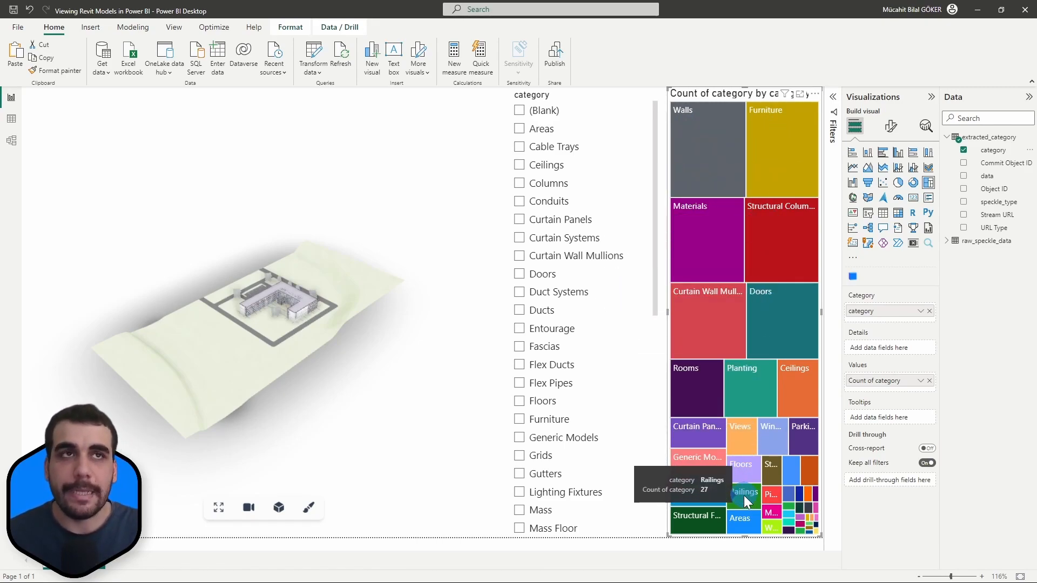
mouse_move(664, 128)
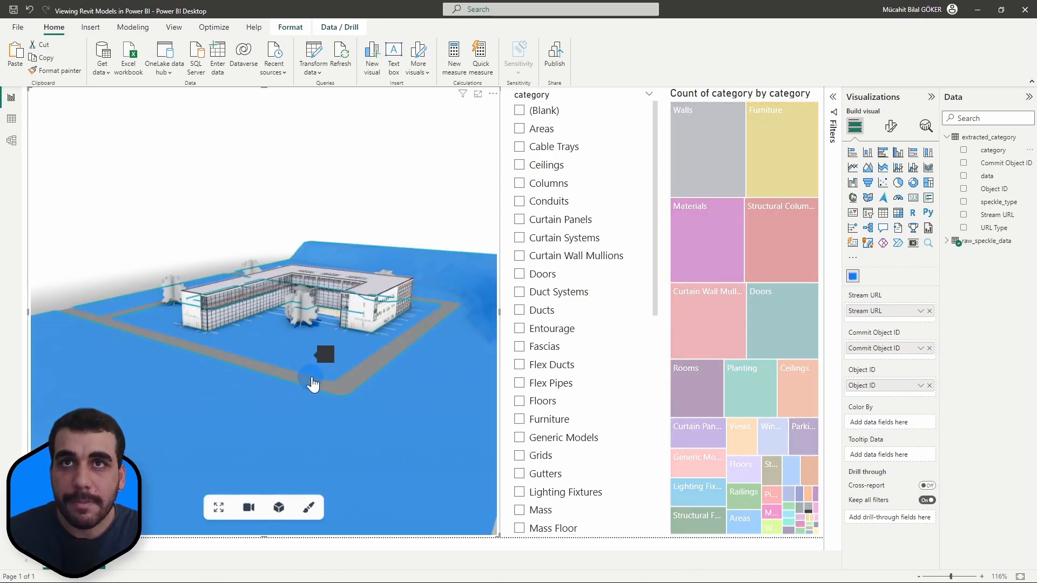
mouse_move(328, 370)
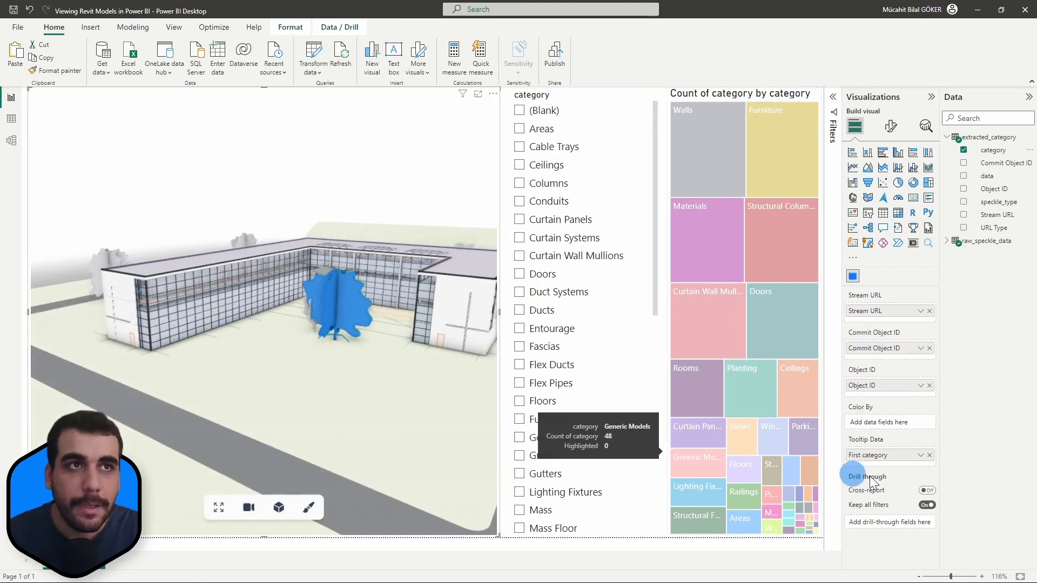
- Show the plain category value in the 3D model tooltip instead of First category
left_click(919, 455)
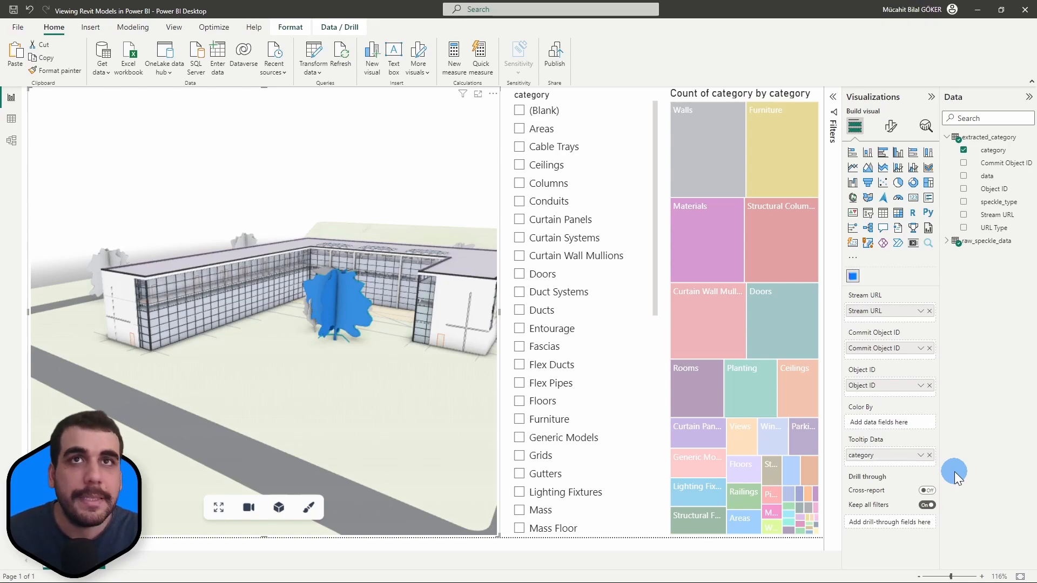
mouse_move(215, 228)
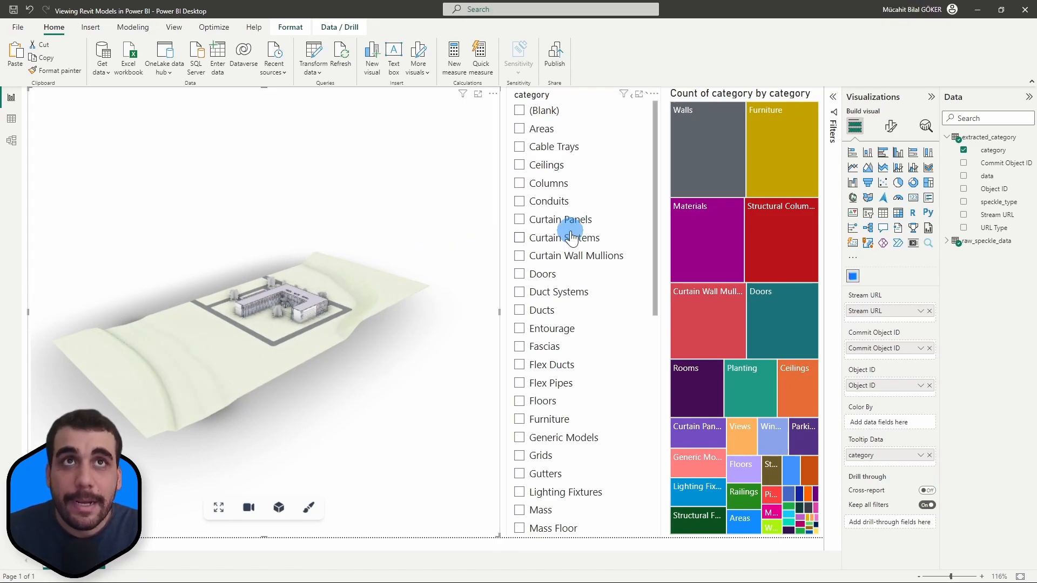
mouse_move(542, 347)
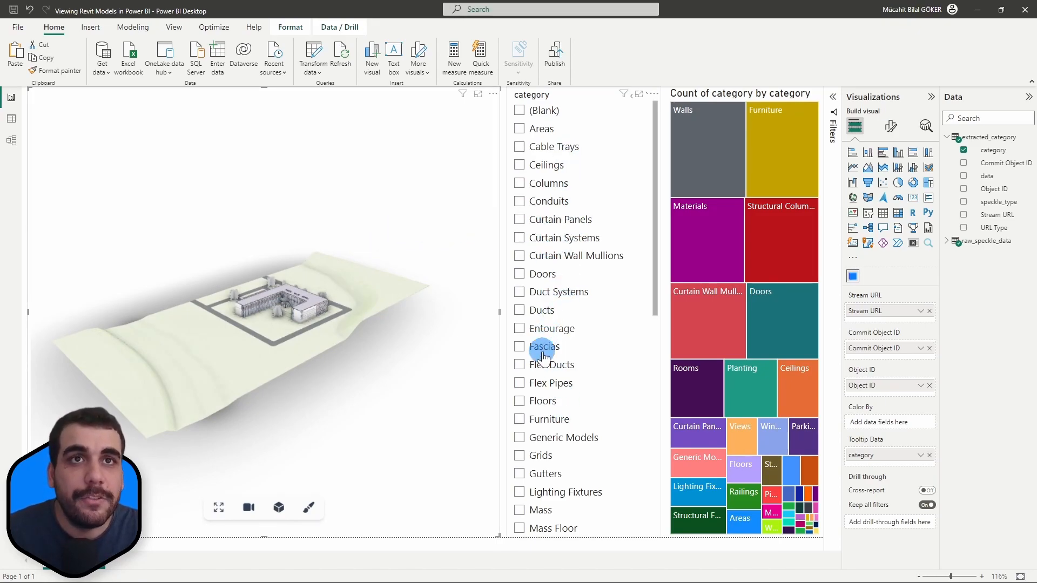
- Filter to Floors and reveal Object Display formatting with Context display Hidden
left_click(518, 400)
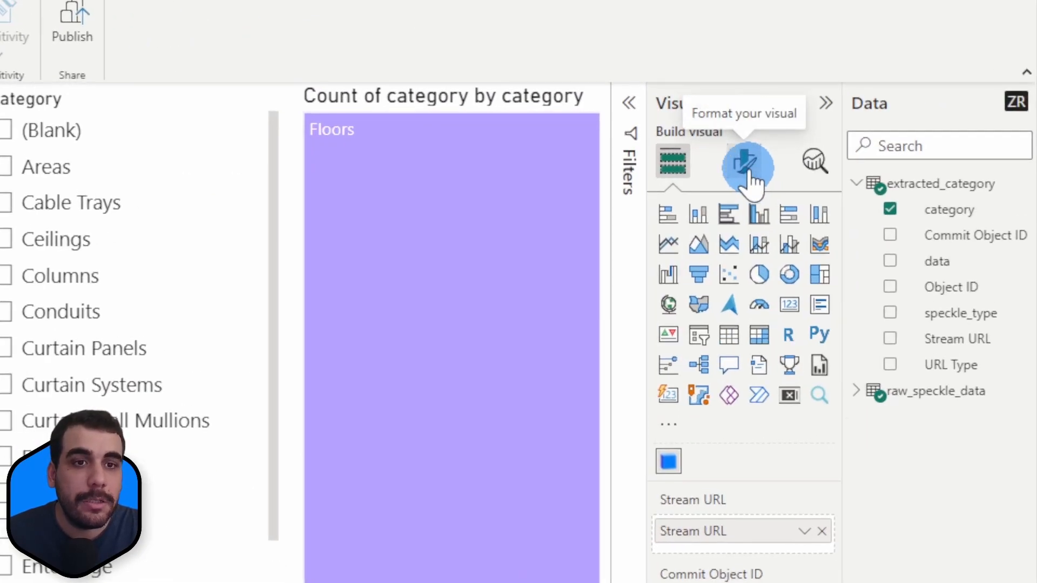
left_click(745, 160)
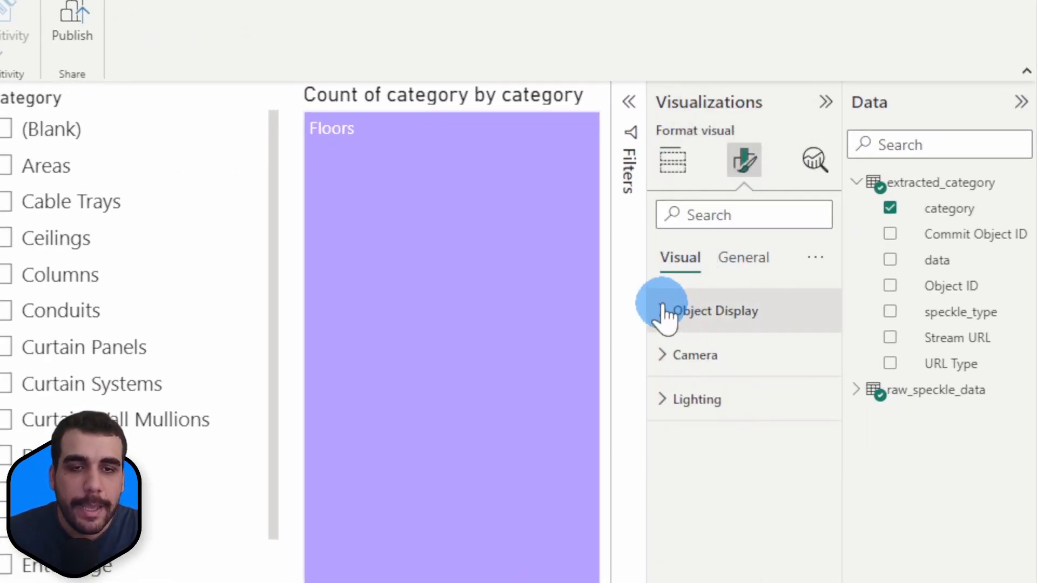
left_click(714, 311)
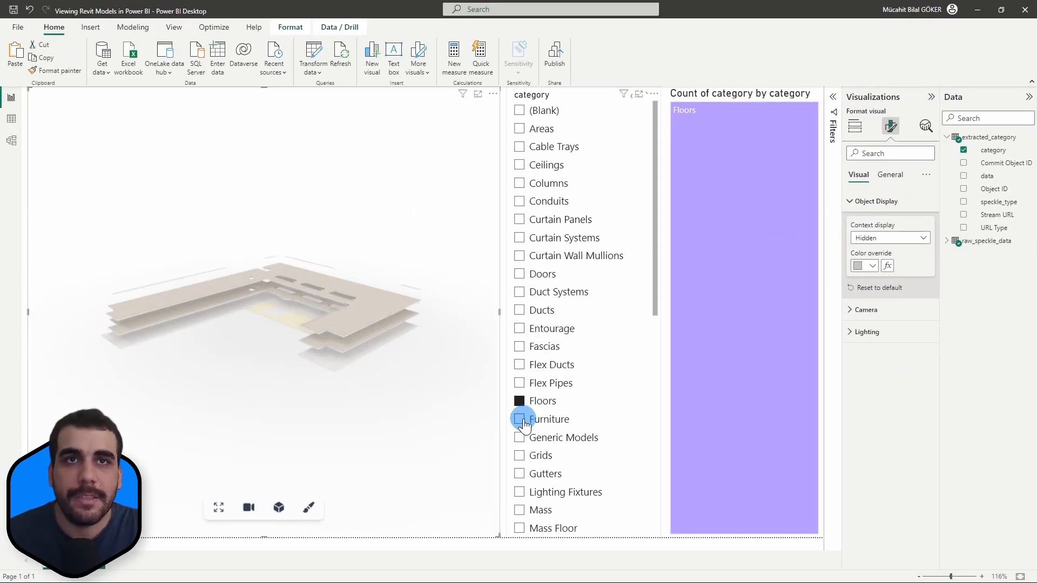
- Filter the model to Furniture, then Rooms, then clear the category selection
left_click(520, 419)
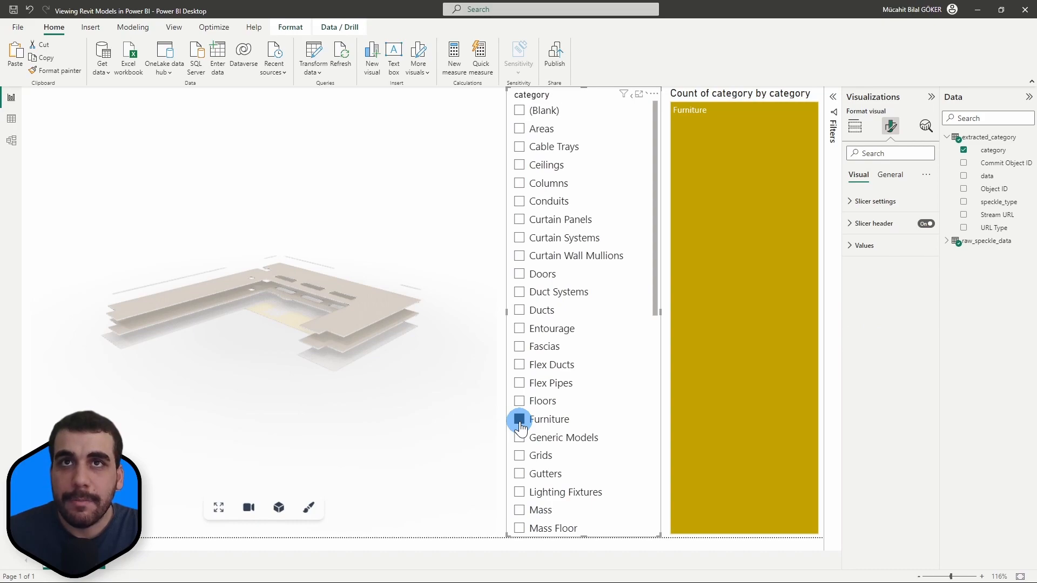
left_click(520, 419)
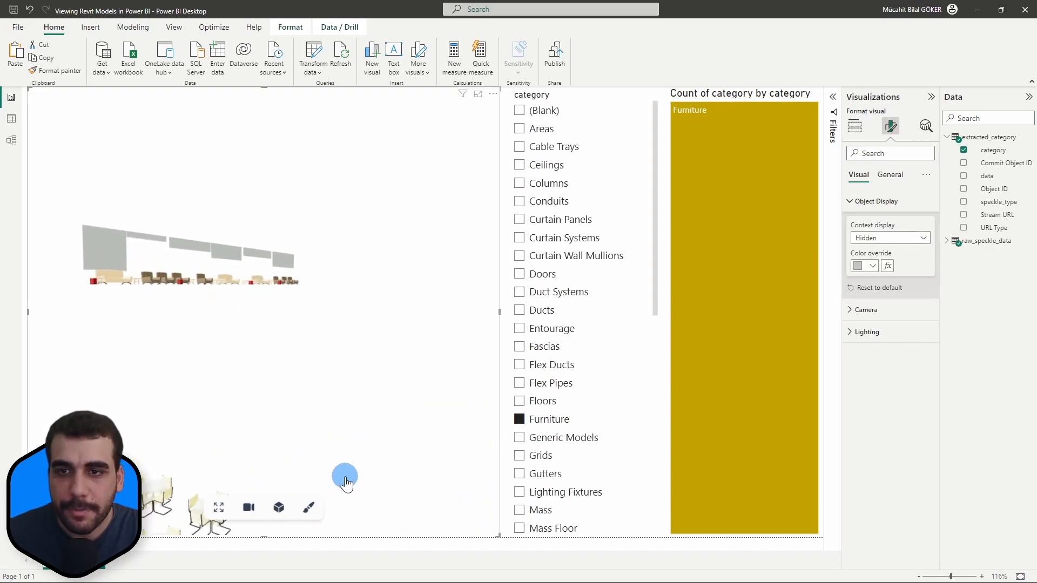
scroll("down", 3)
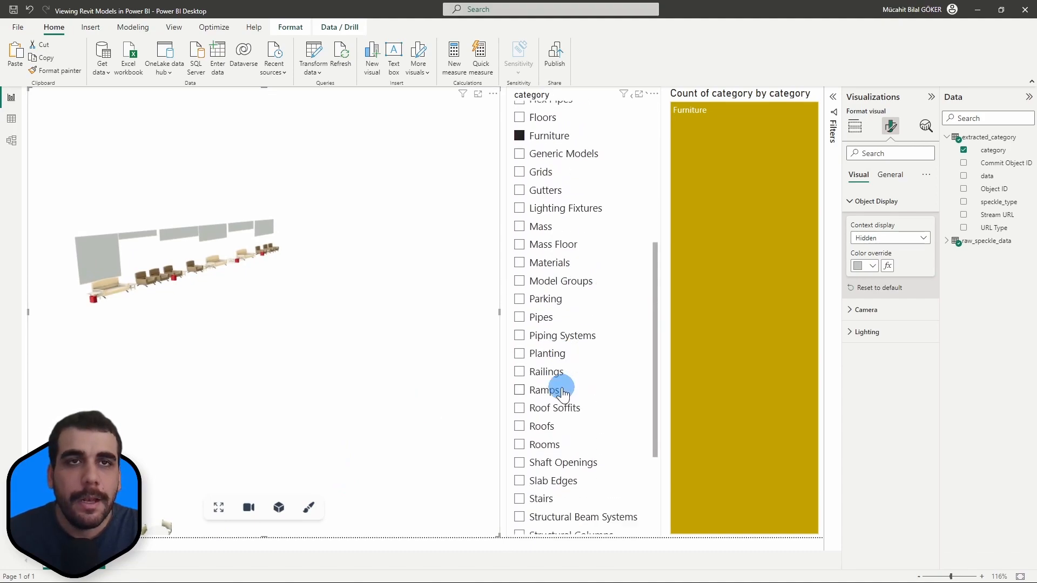
left_click(519, 337)
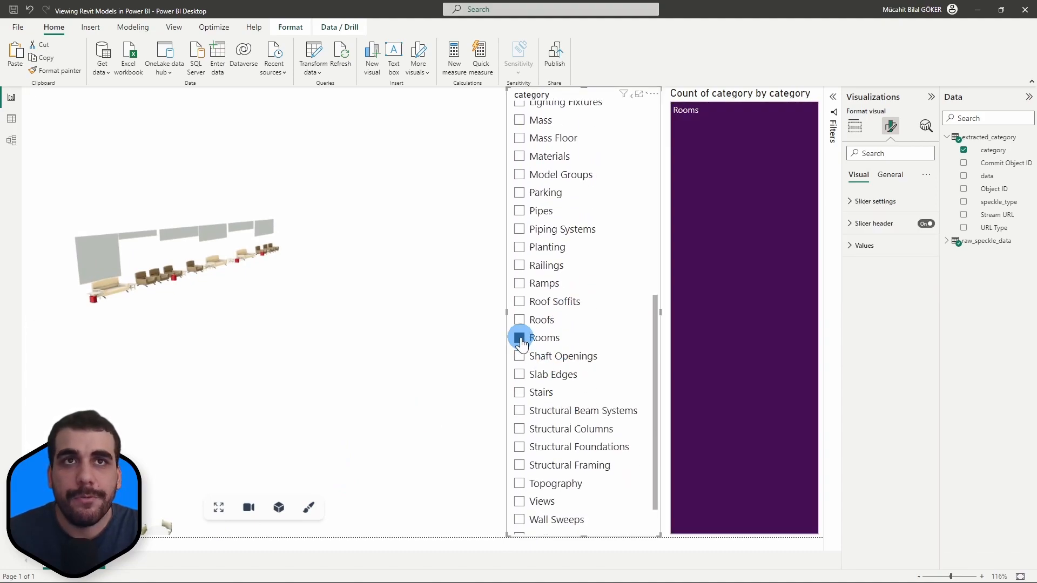
left_click(520, 337)
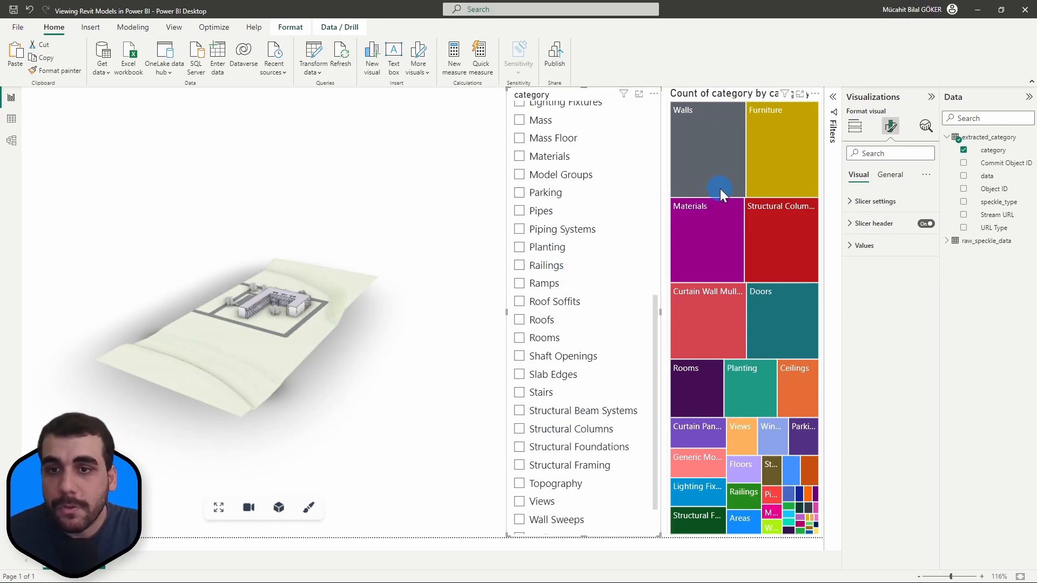
mouse_move(720, 222)
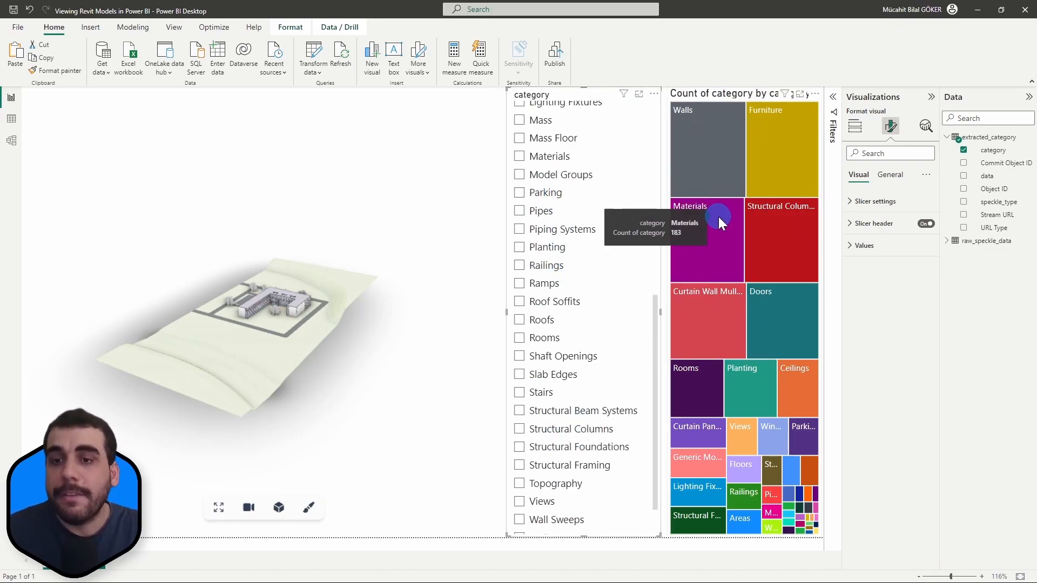
mouse_move(727, 149)
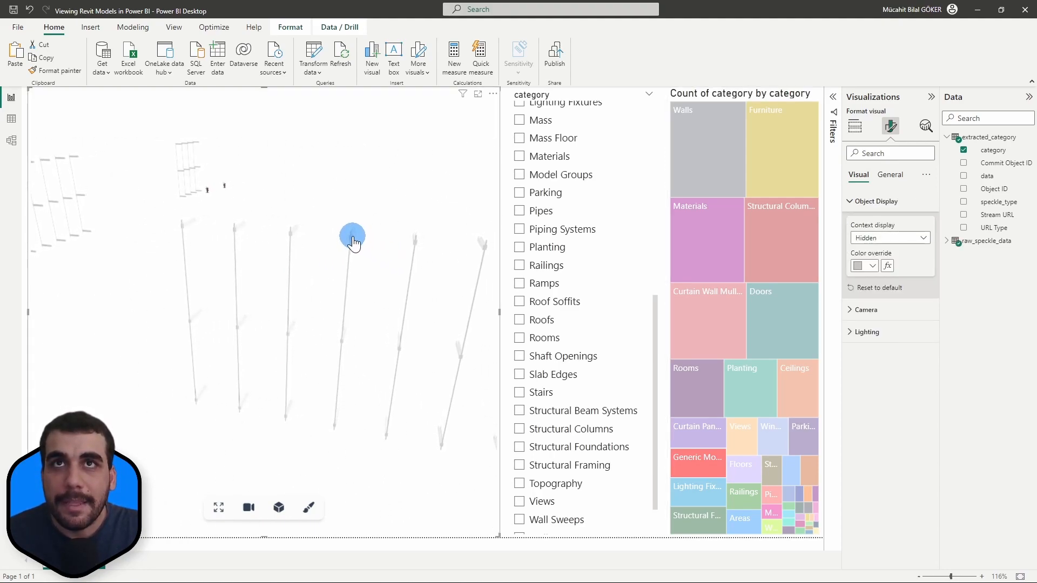
- Highlight a single vertical element by selecting it in the Speckle 3D viewer
left_click(280, 277)
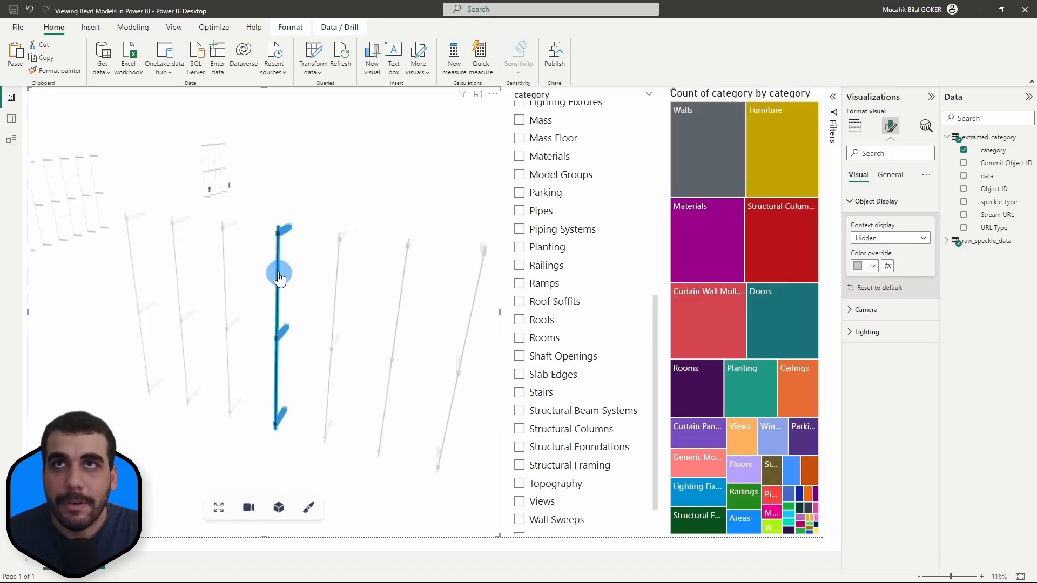